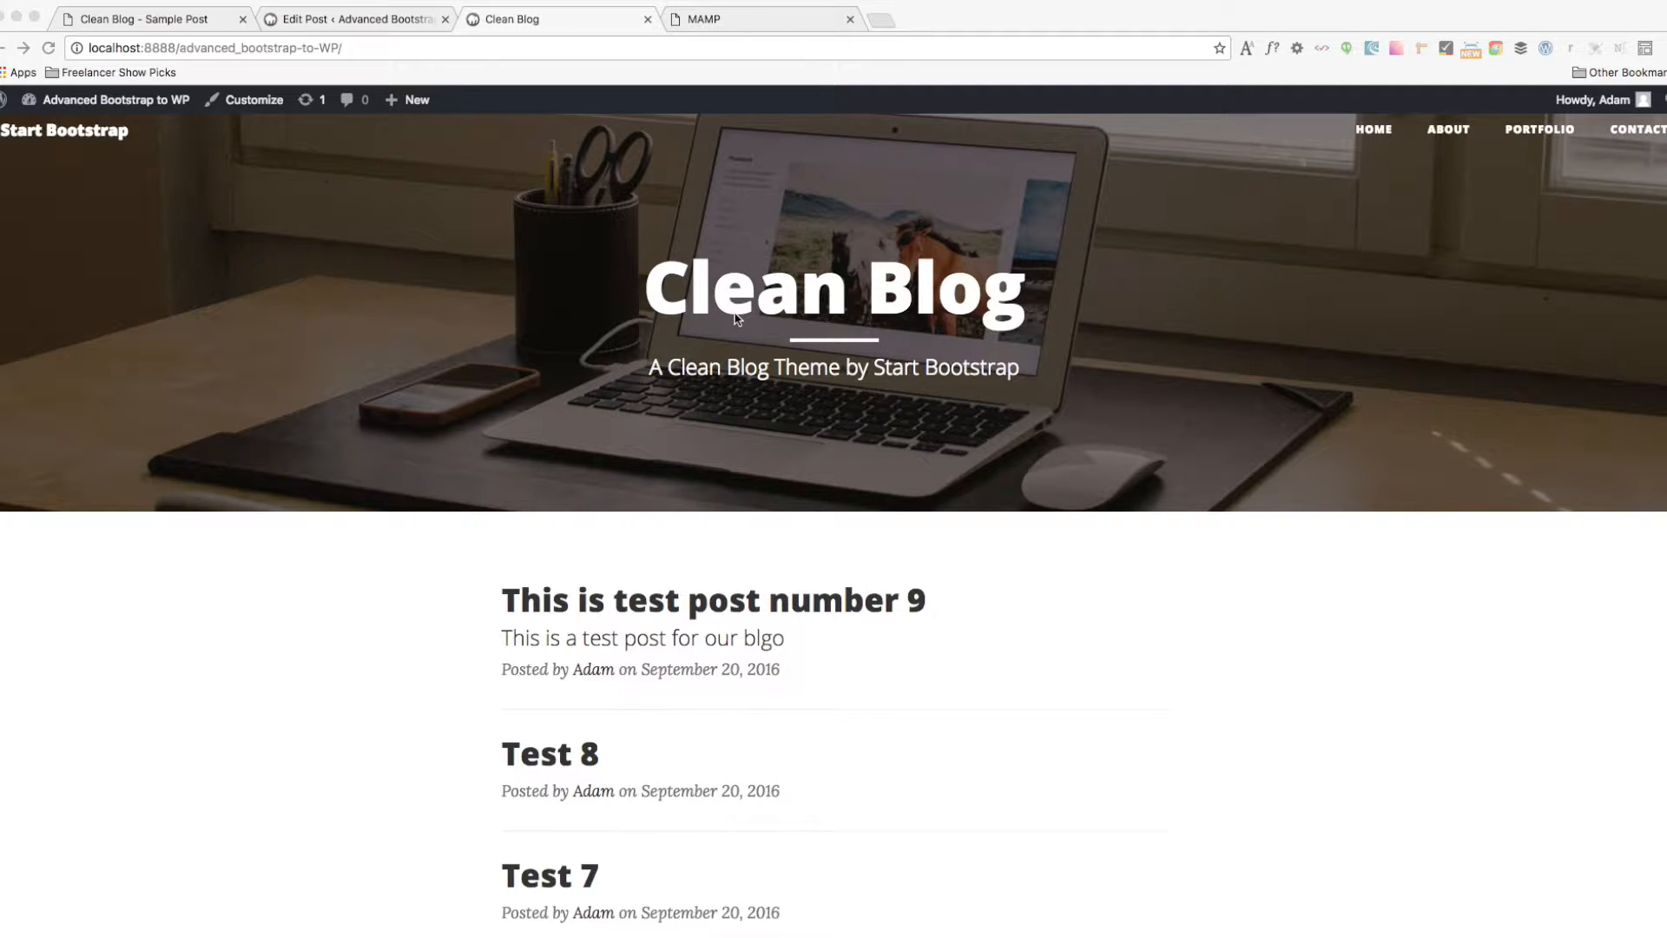
mouse_move(472, 139)
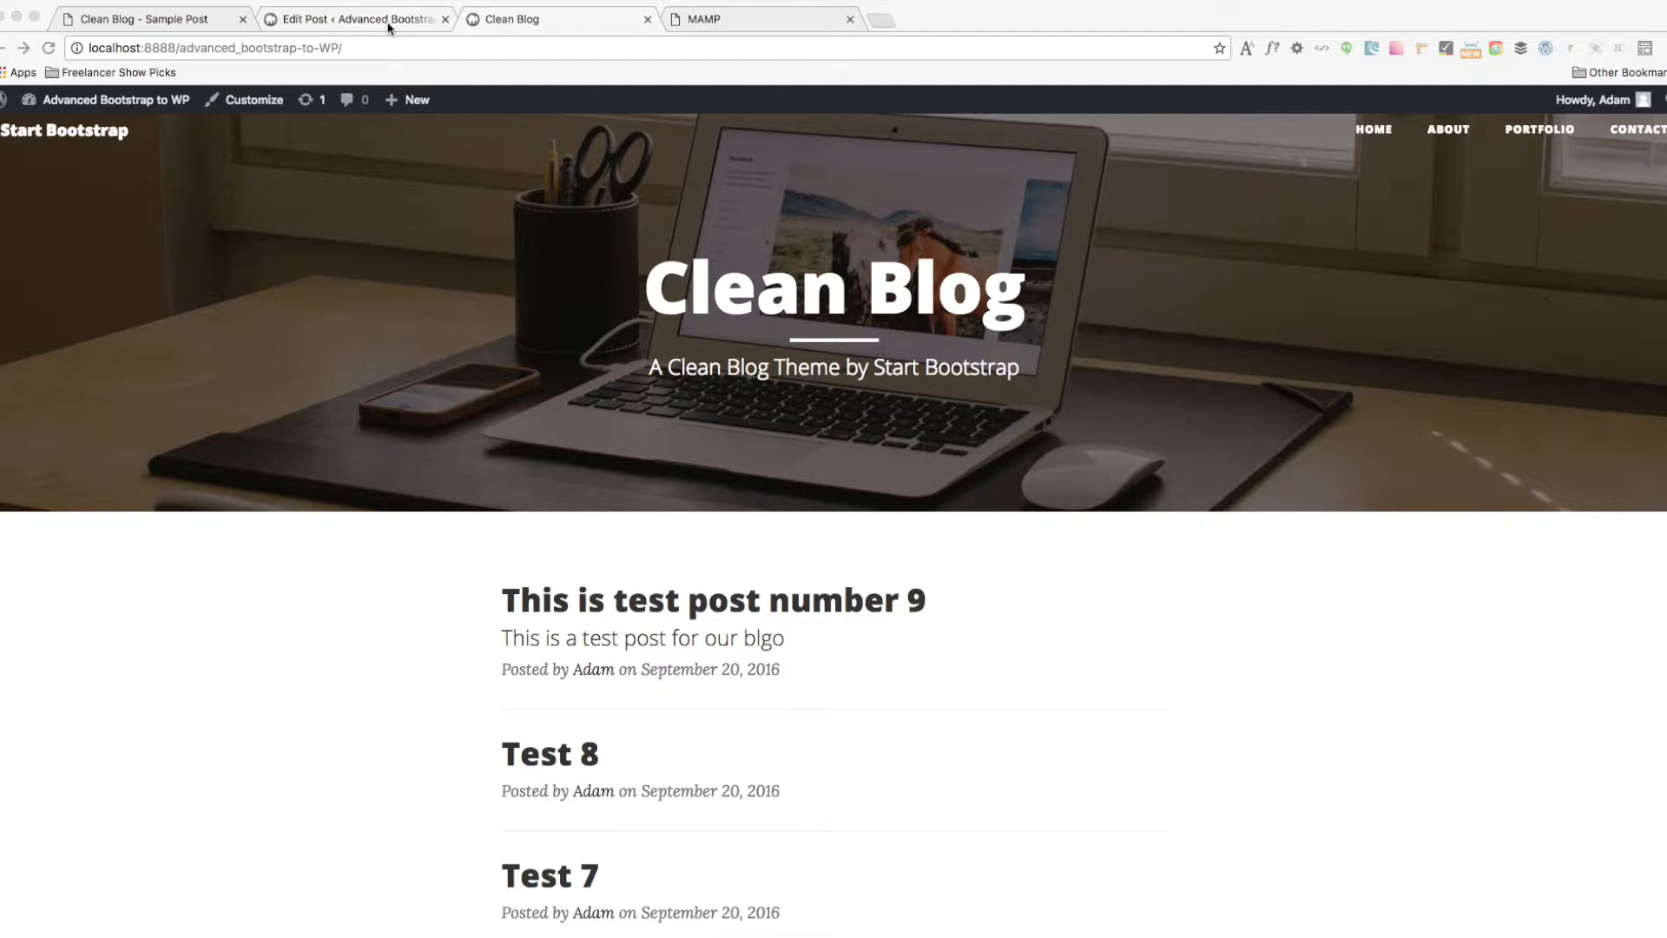
Step: Switch to the Edit Post screen for "This is test post number 9"
click(356, 19)
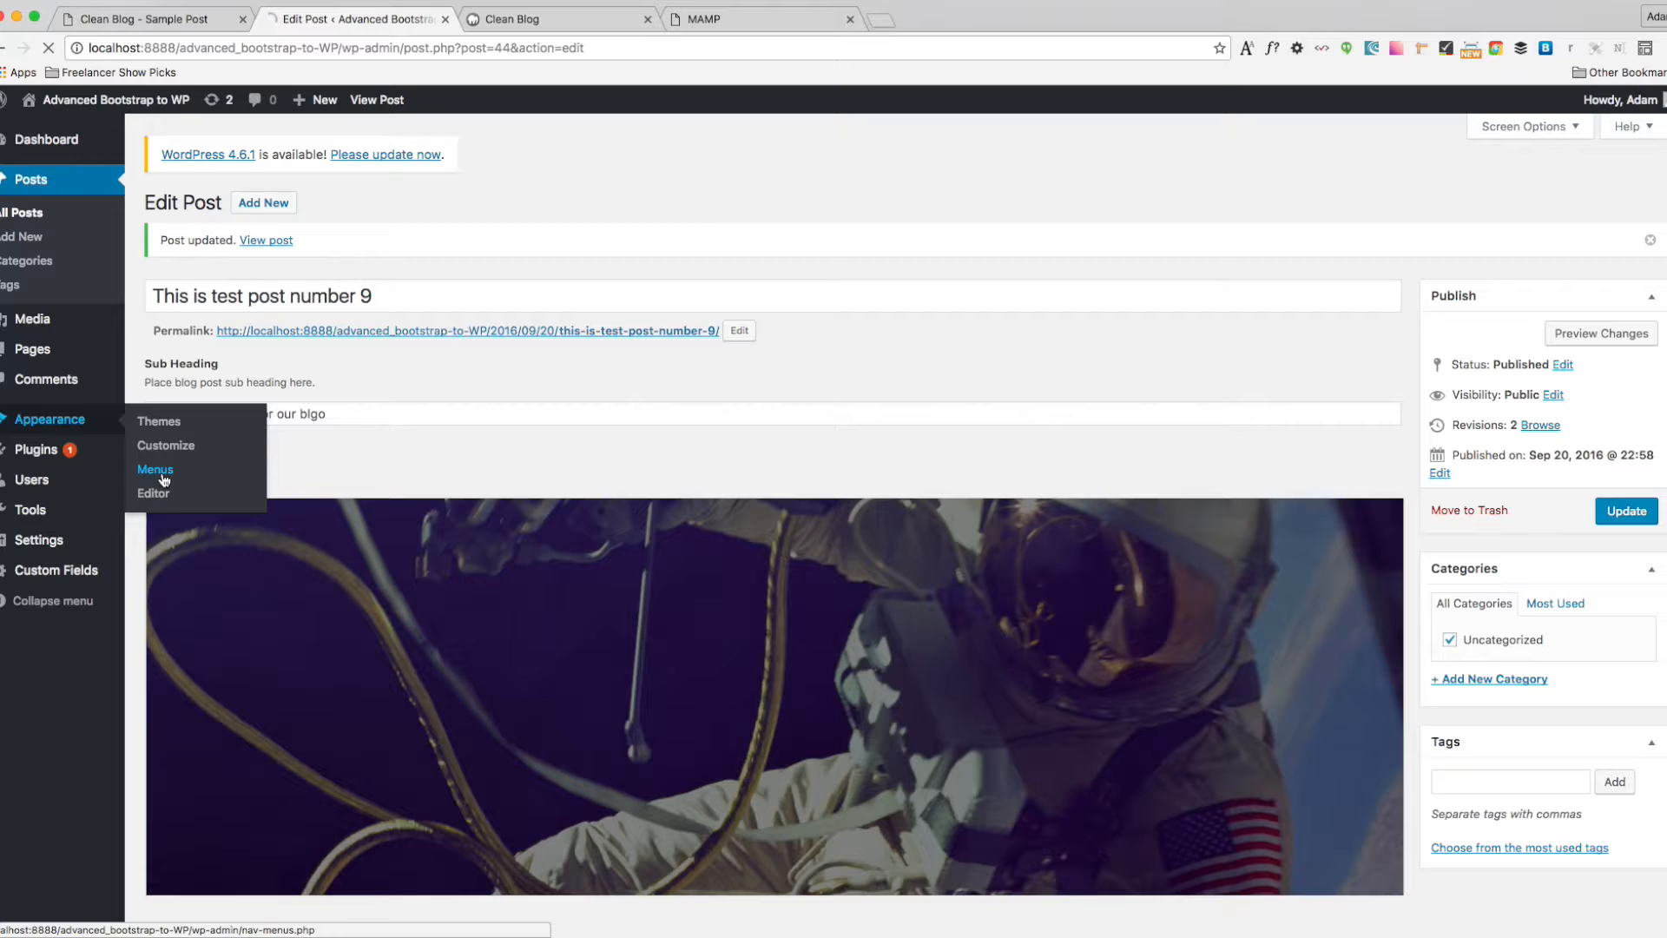
click(155, 469)
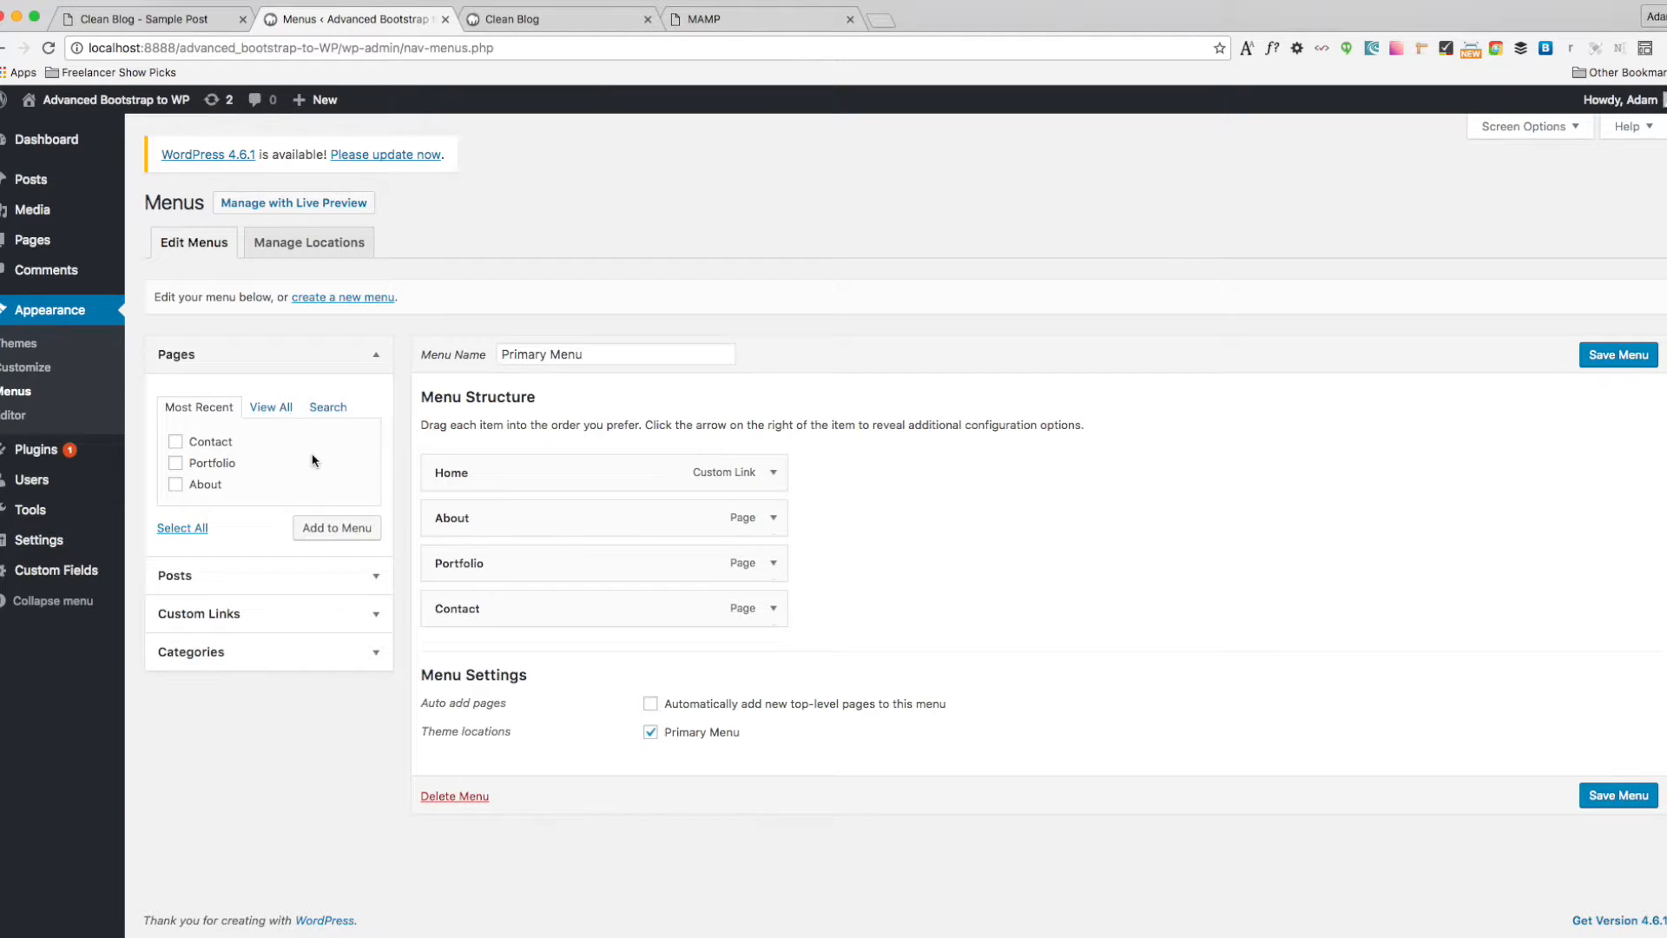
mouse_move(181, 510)
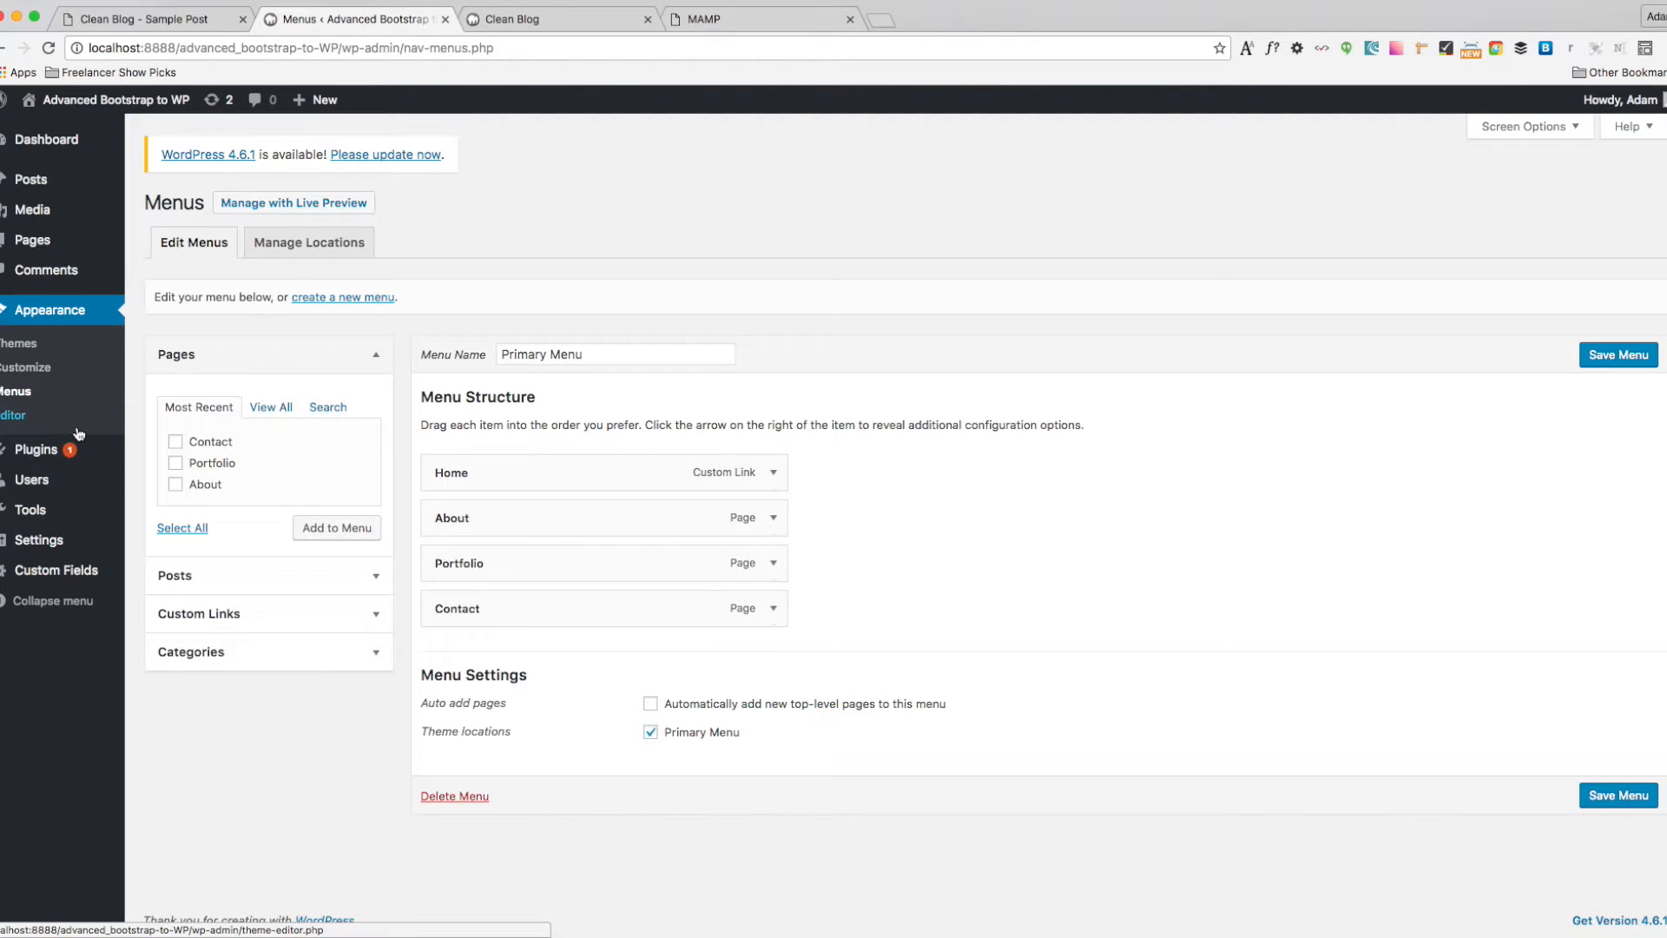
click(271, 406)
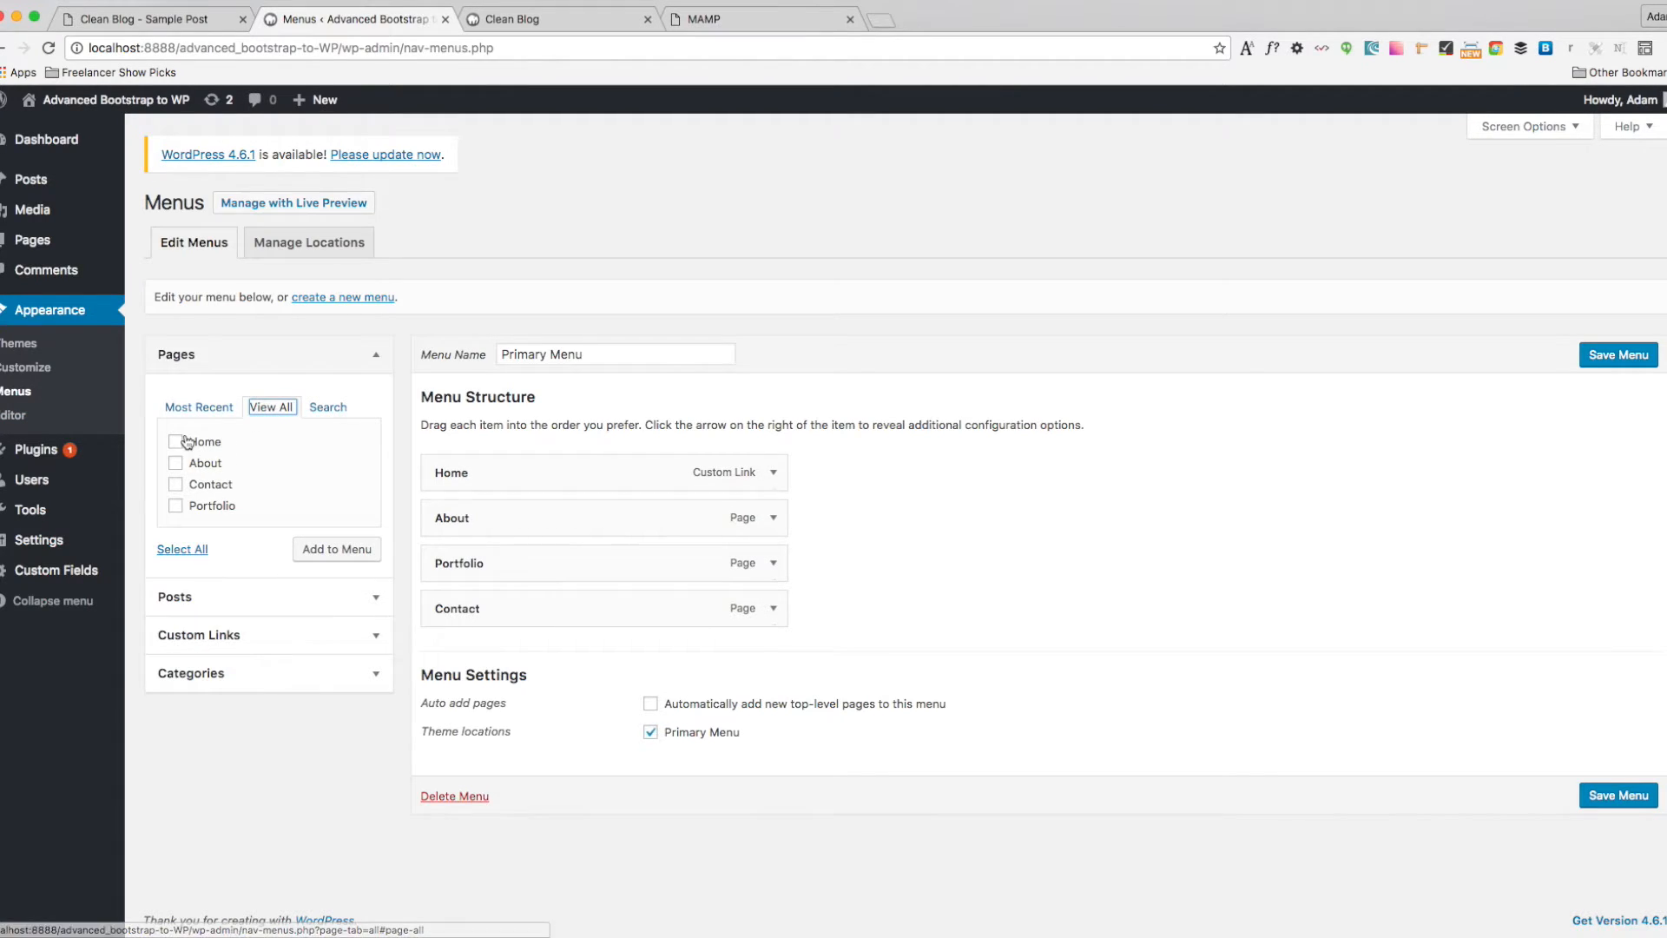
mouse_move(29, 179)
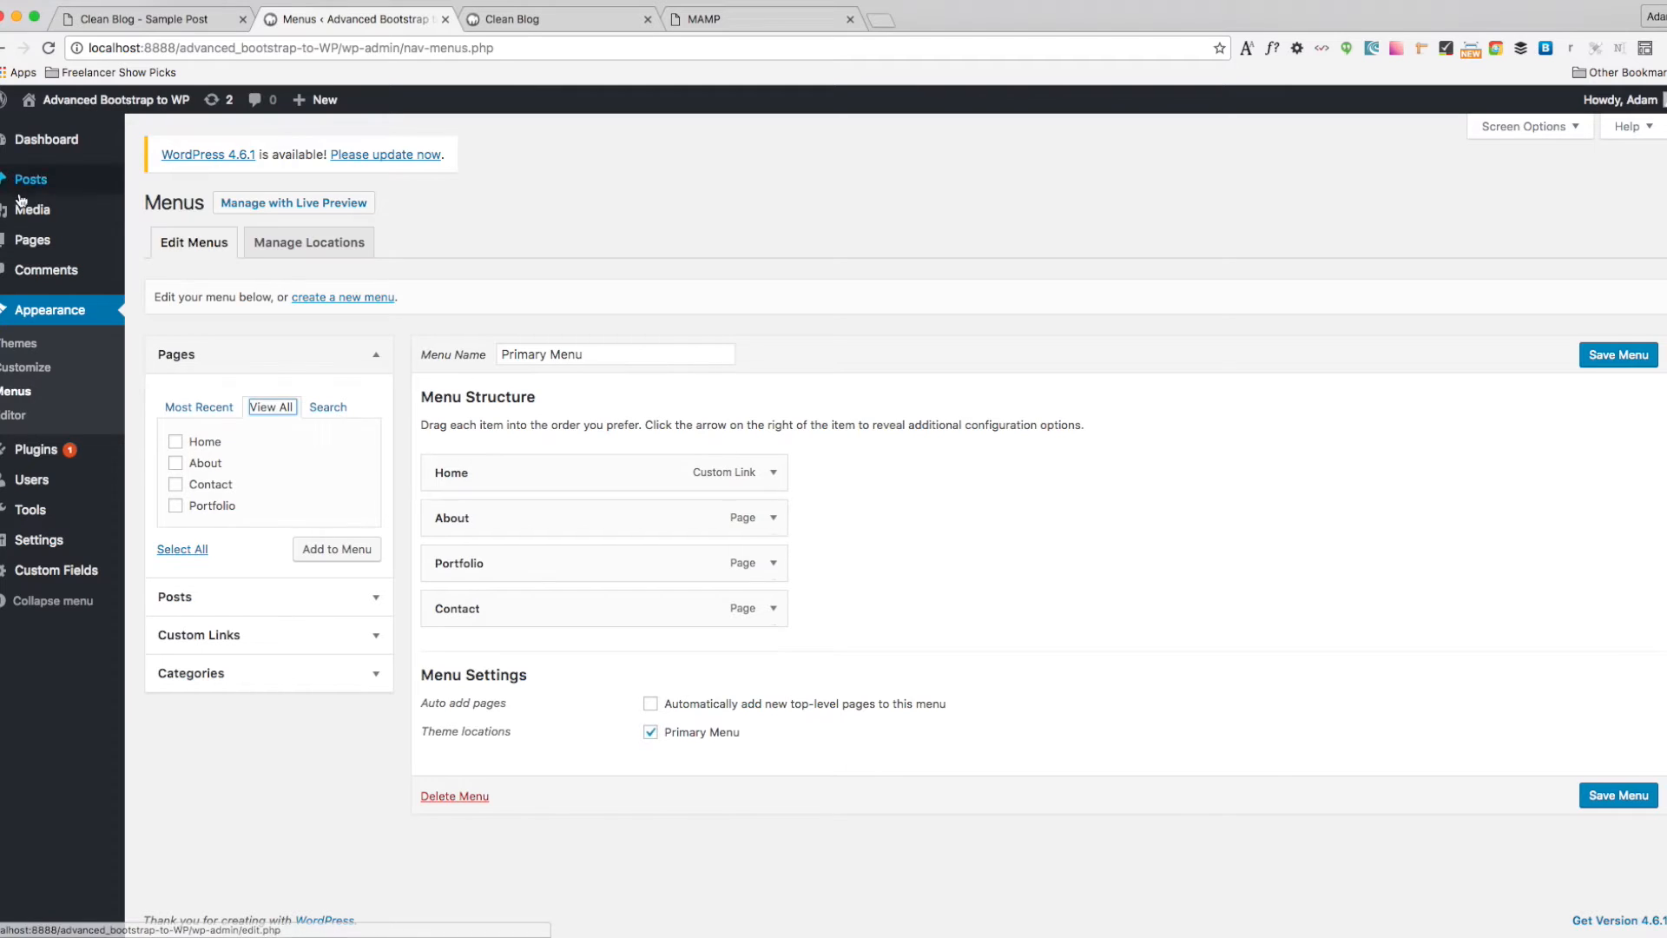
mouse_move(637, 481)
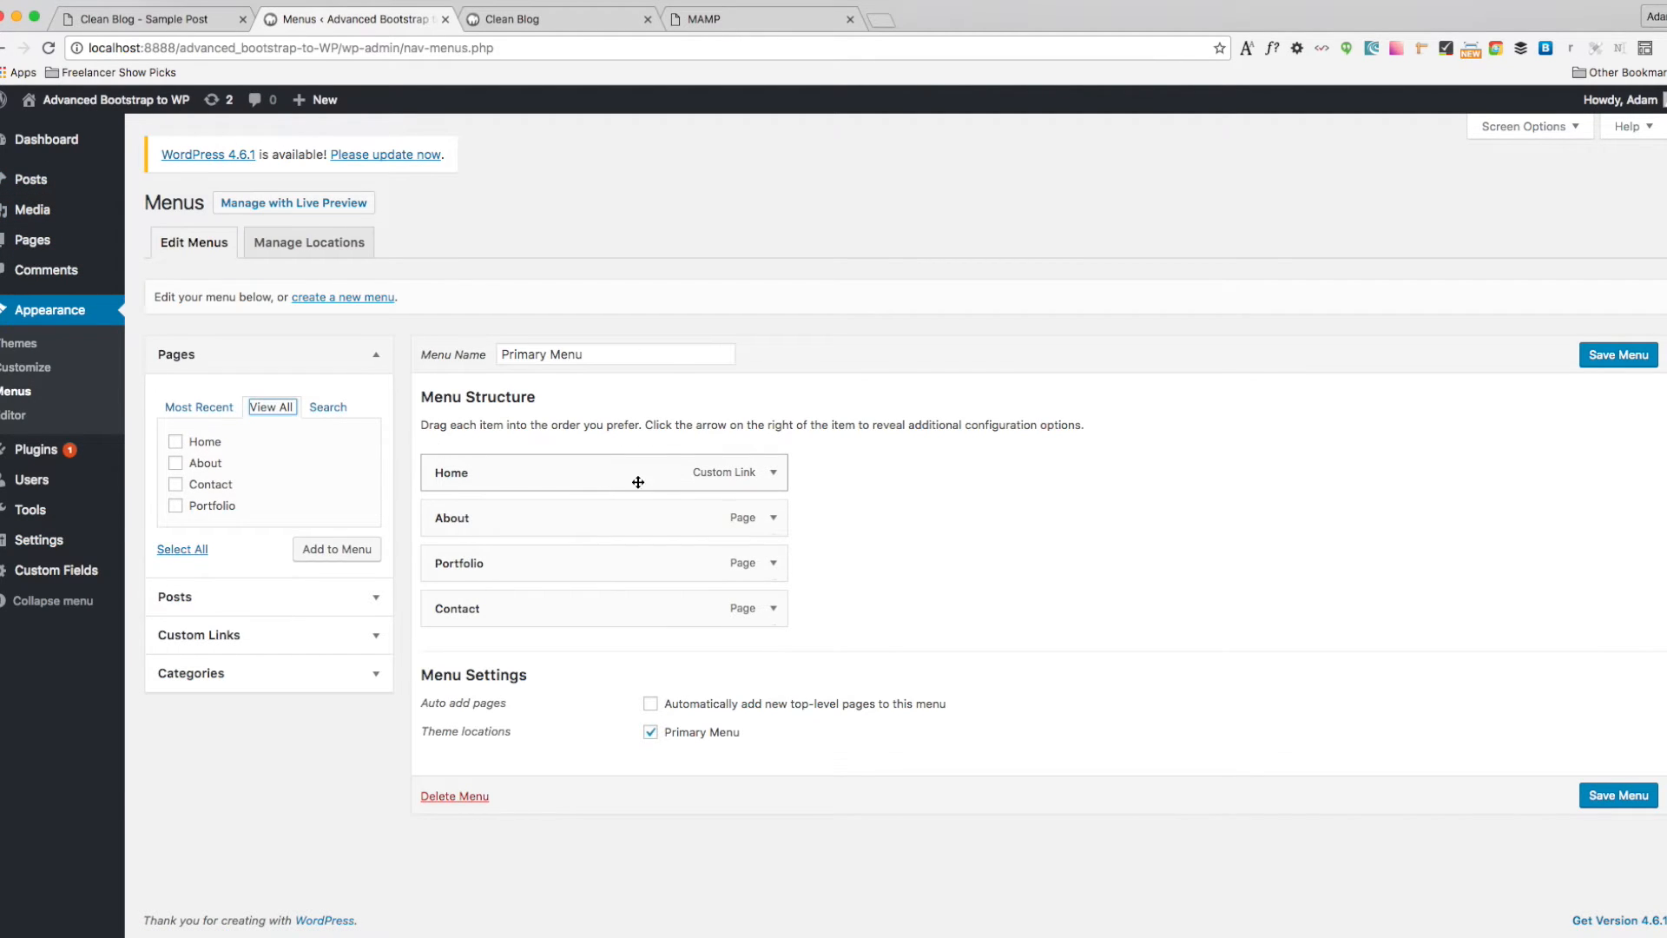
click(771, 472)
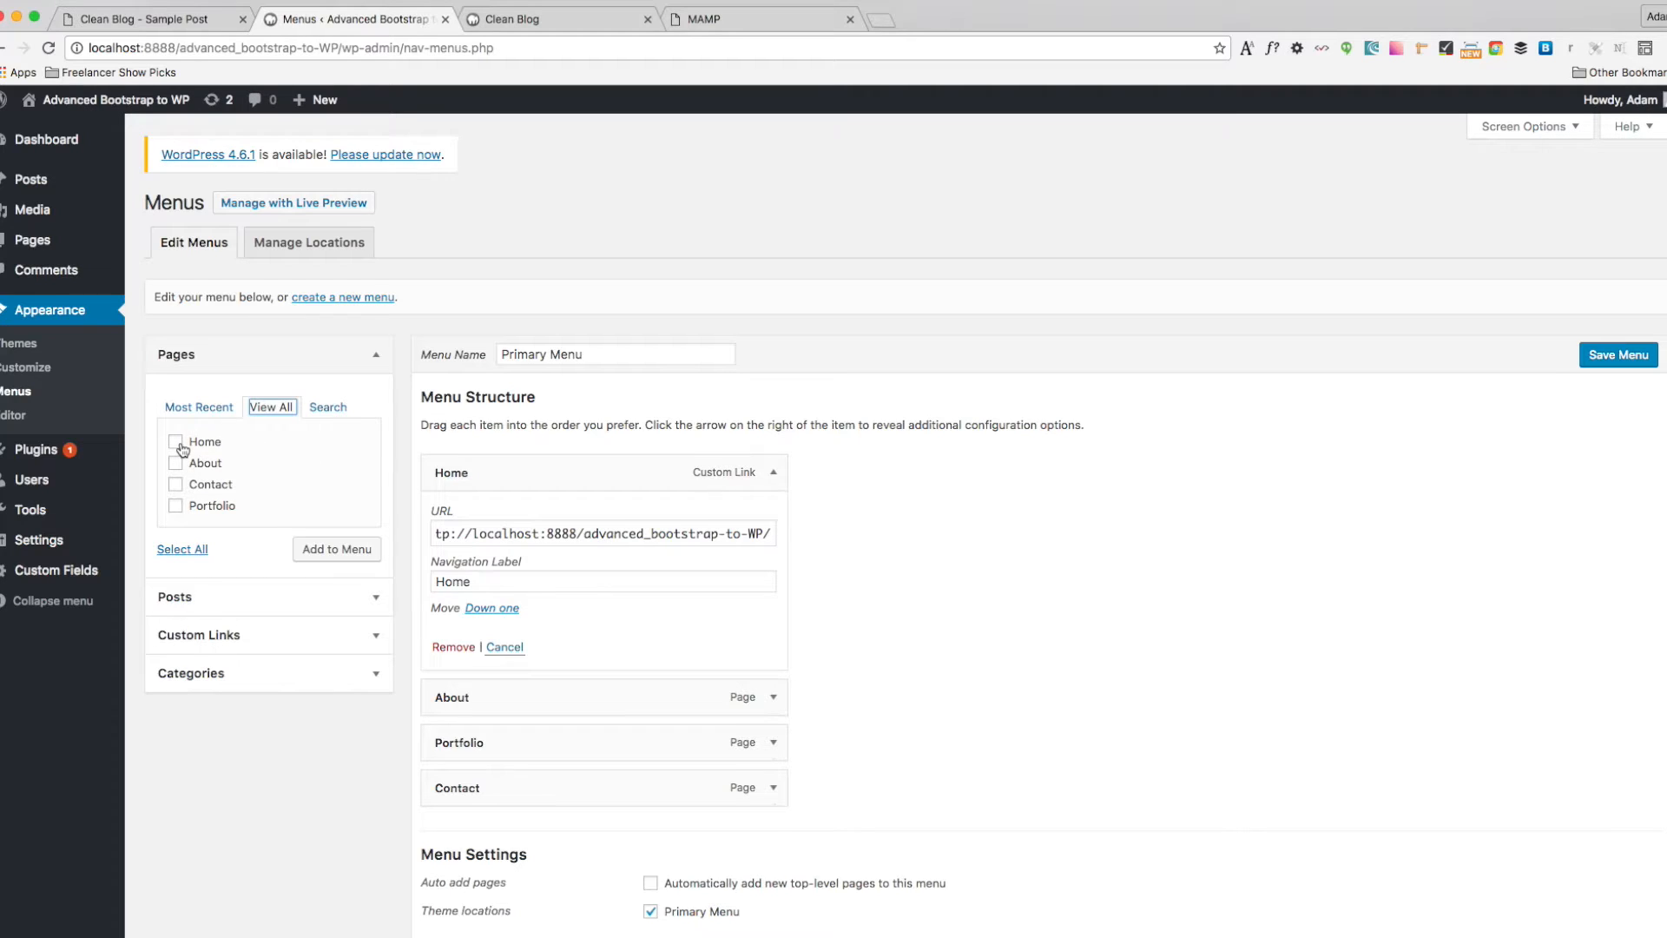
click(175, 441)
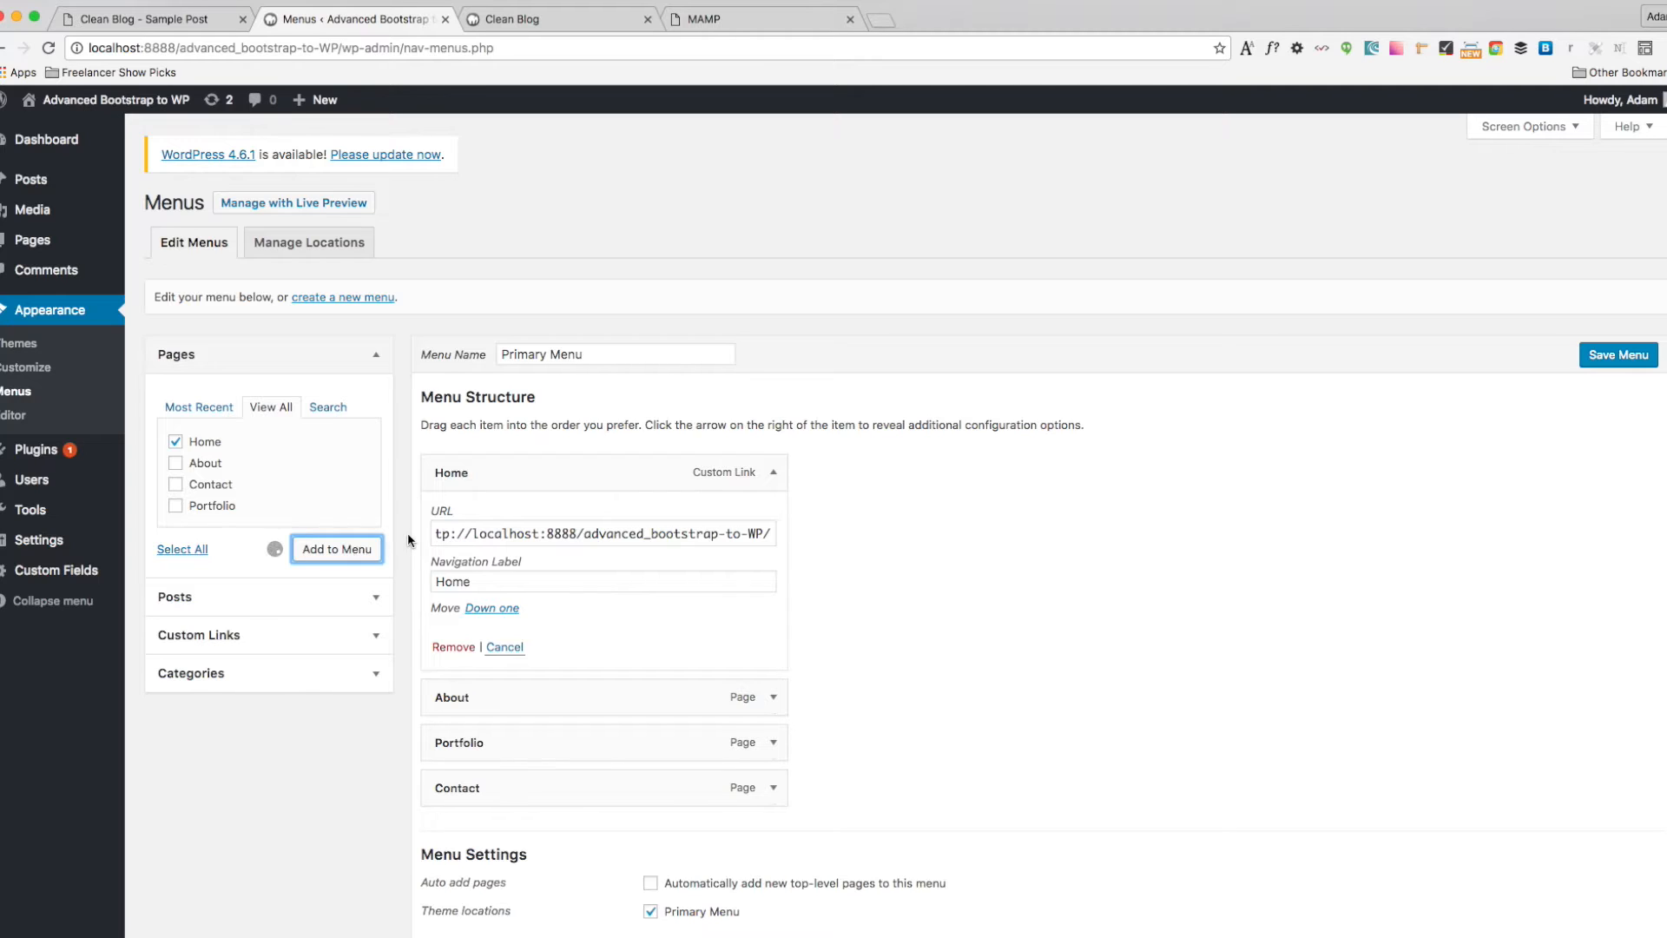
click(335, 549)
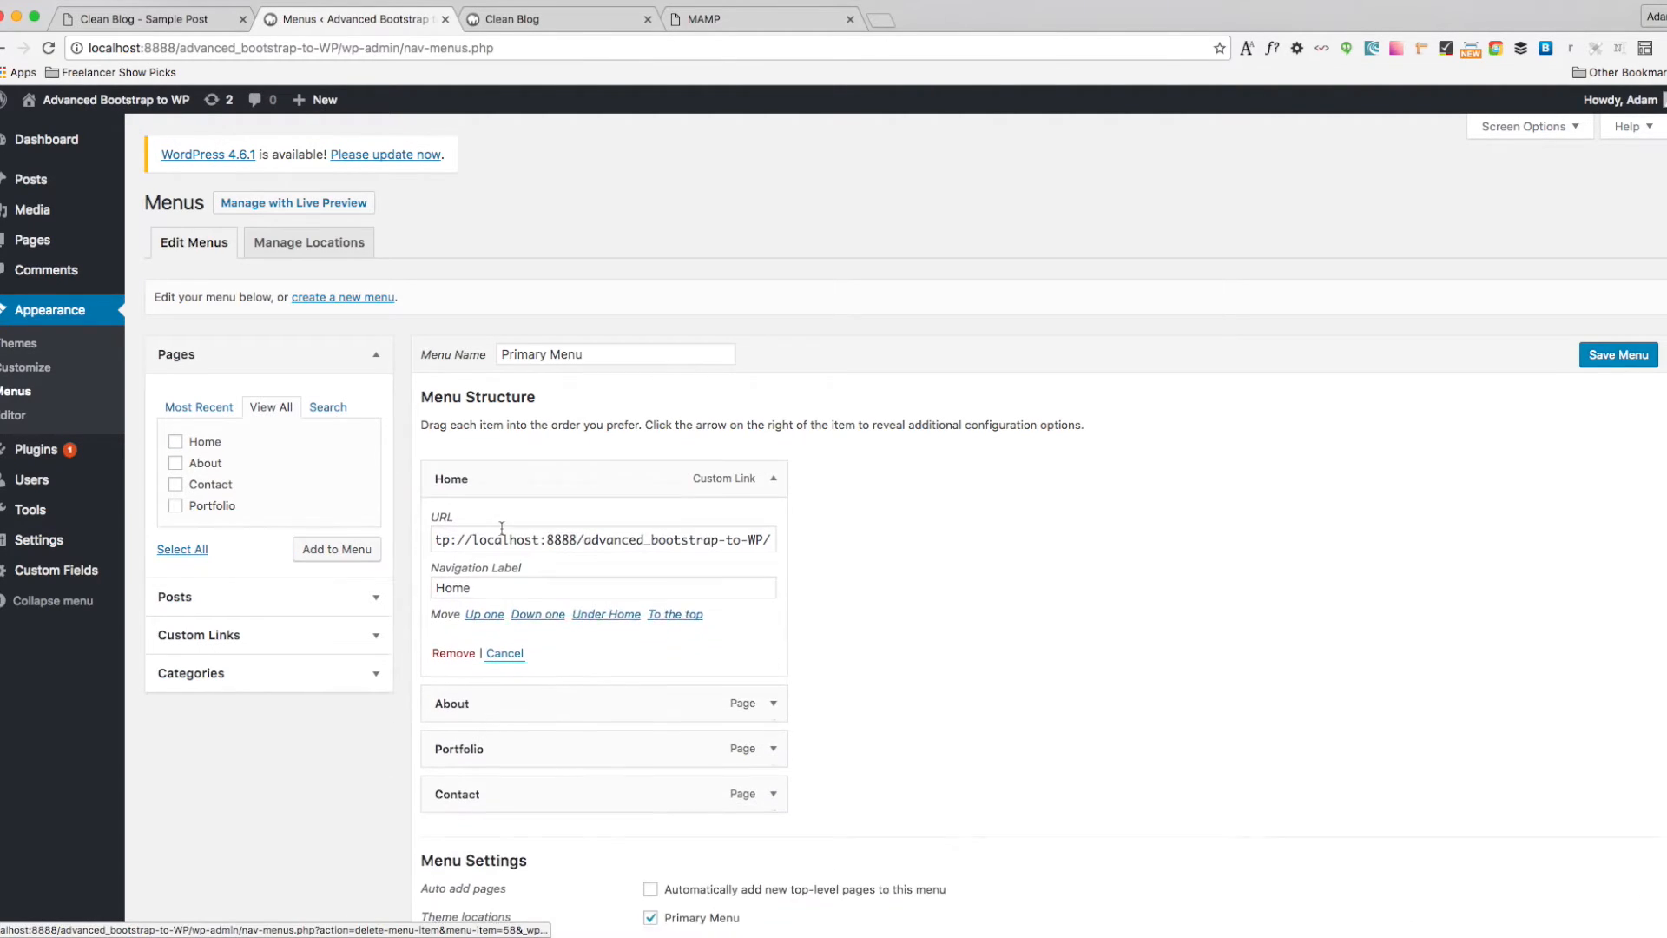
mouse_move(32, 210)
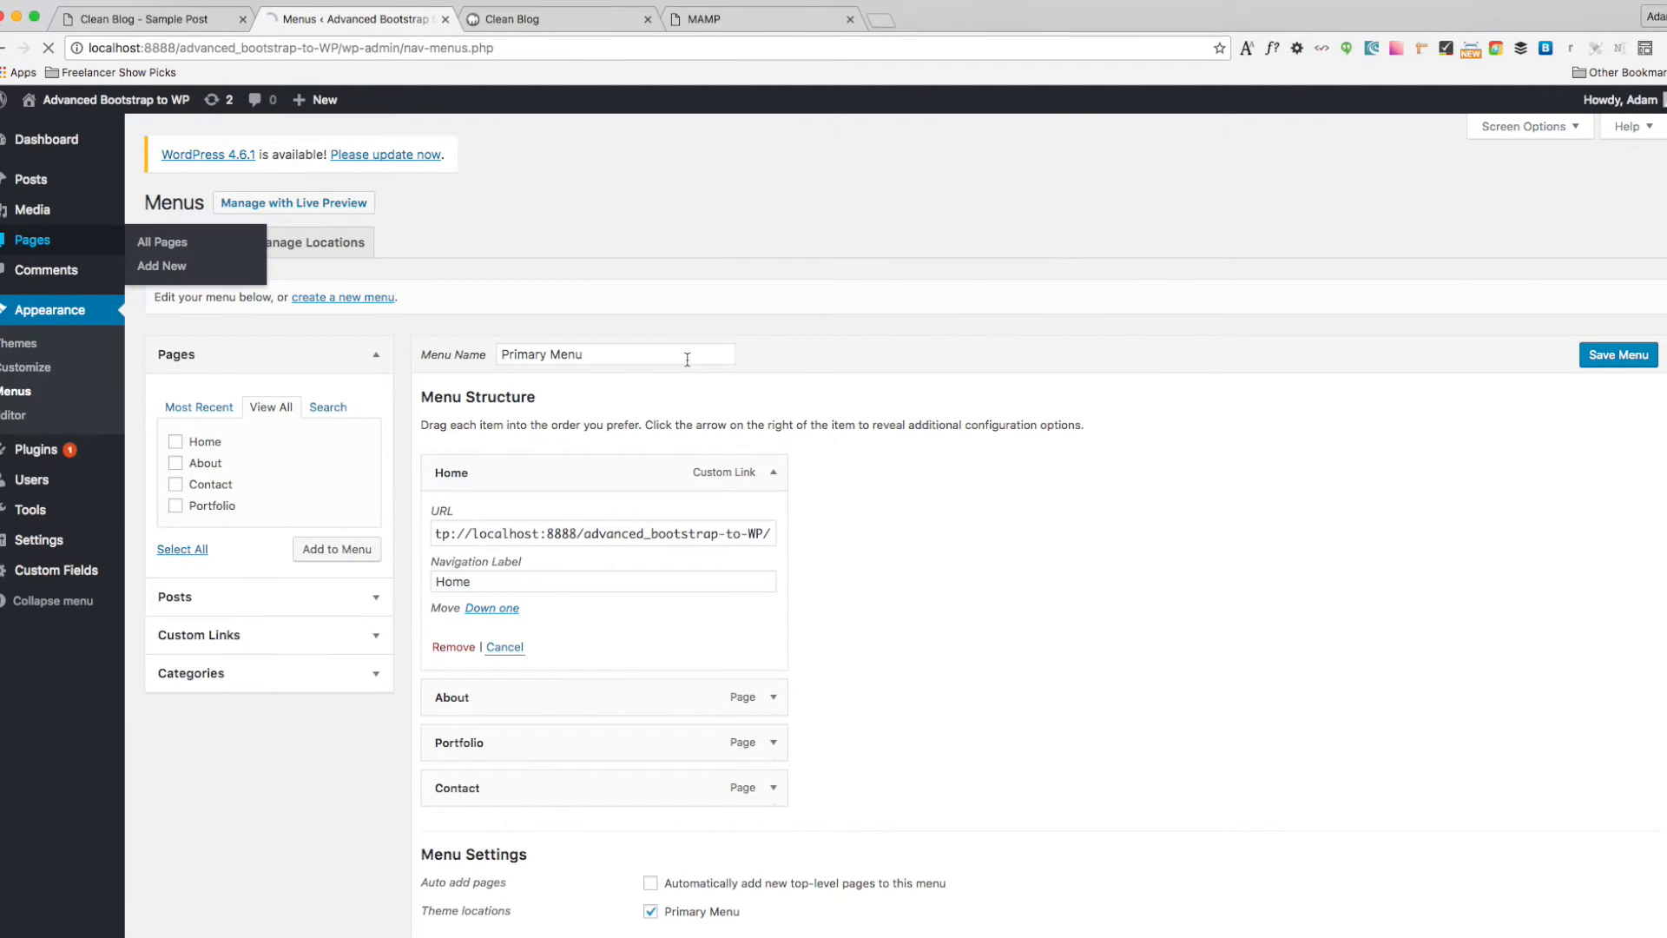
Step: Show the Pages list with the published About, Contact and Portfolio pages
click(162, 242)
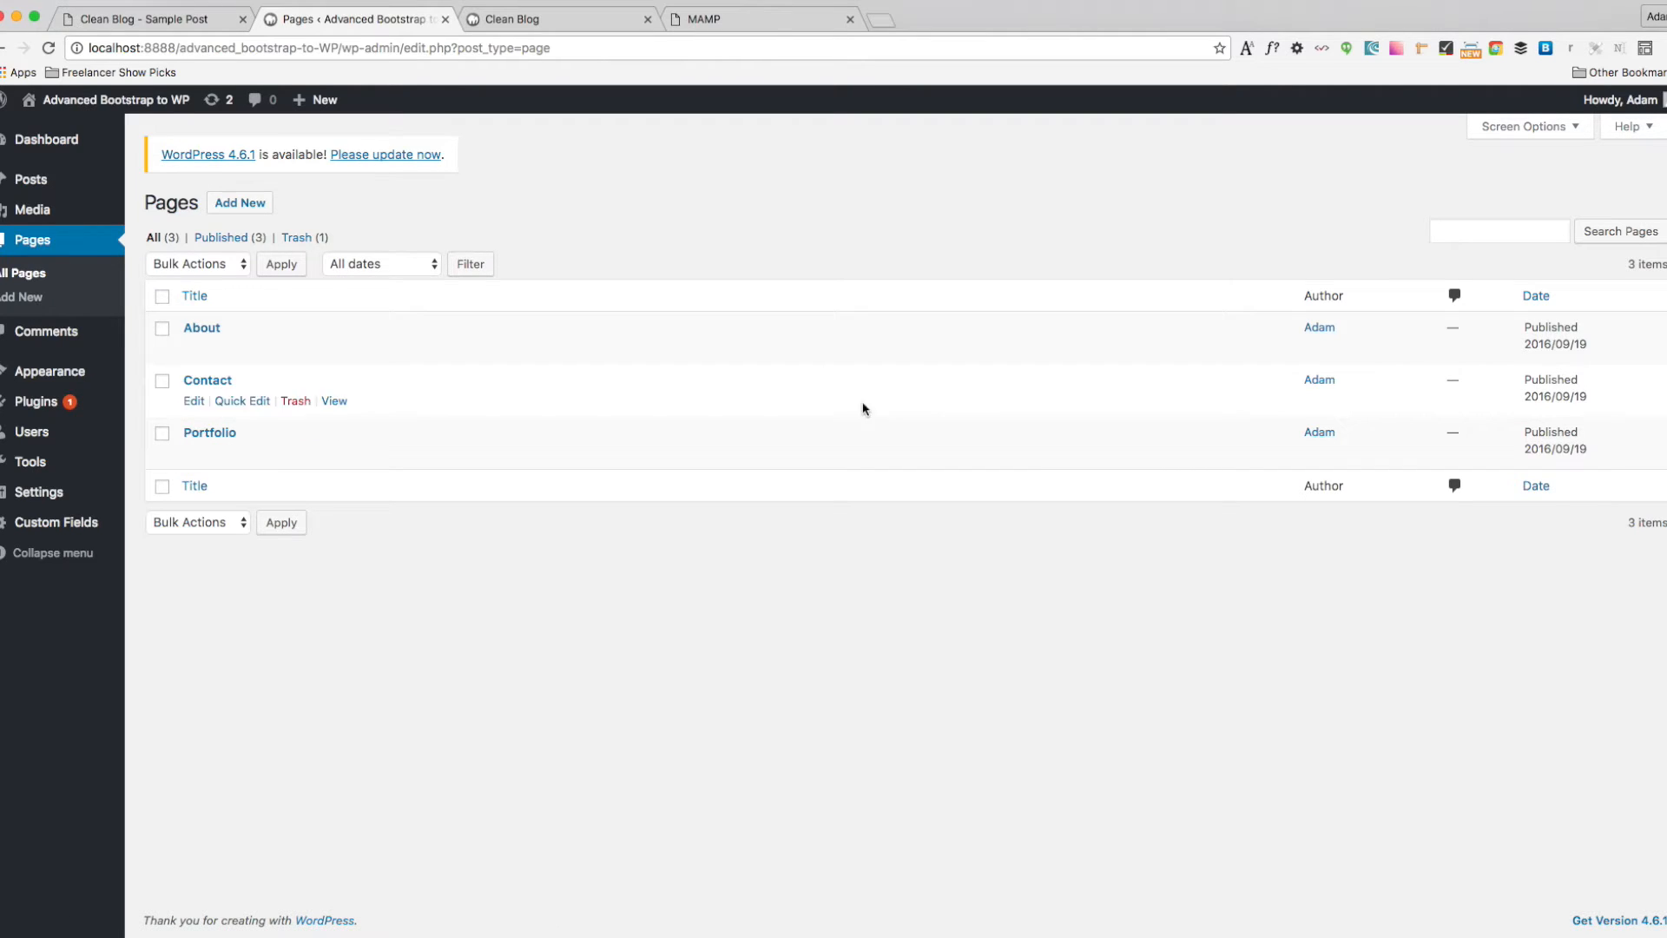
mouse_move(415, 133)
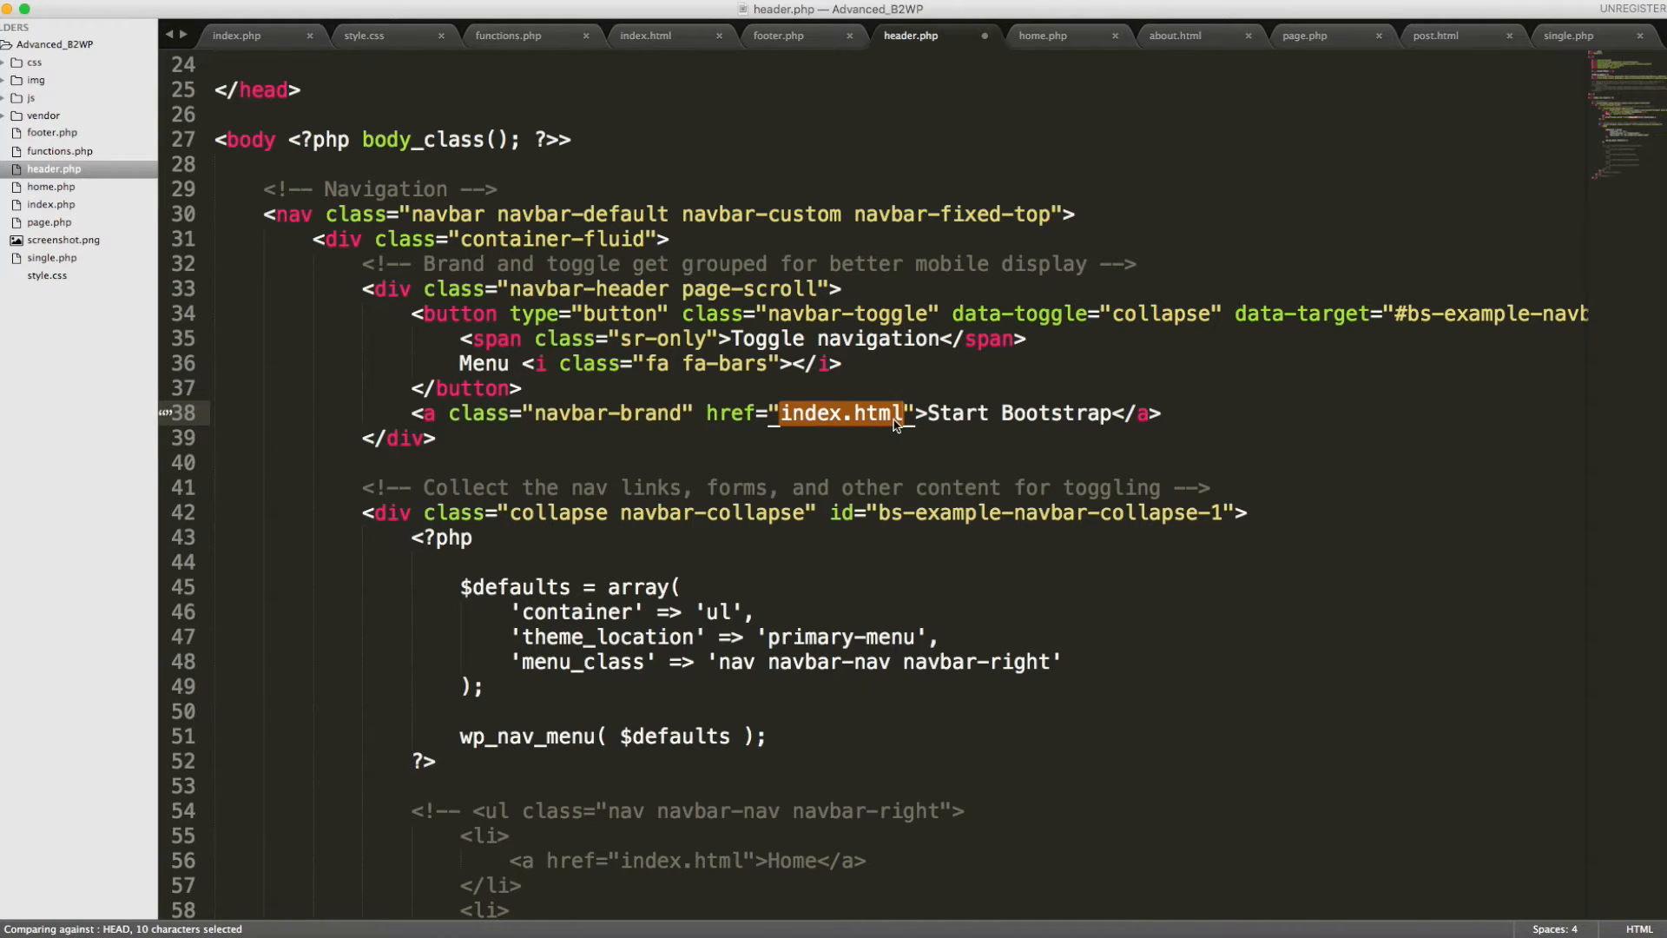
Step: Replace index.html in header.php's navbar-brand href with <?php echo get_home_url ?>
text(ph)
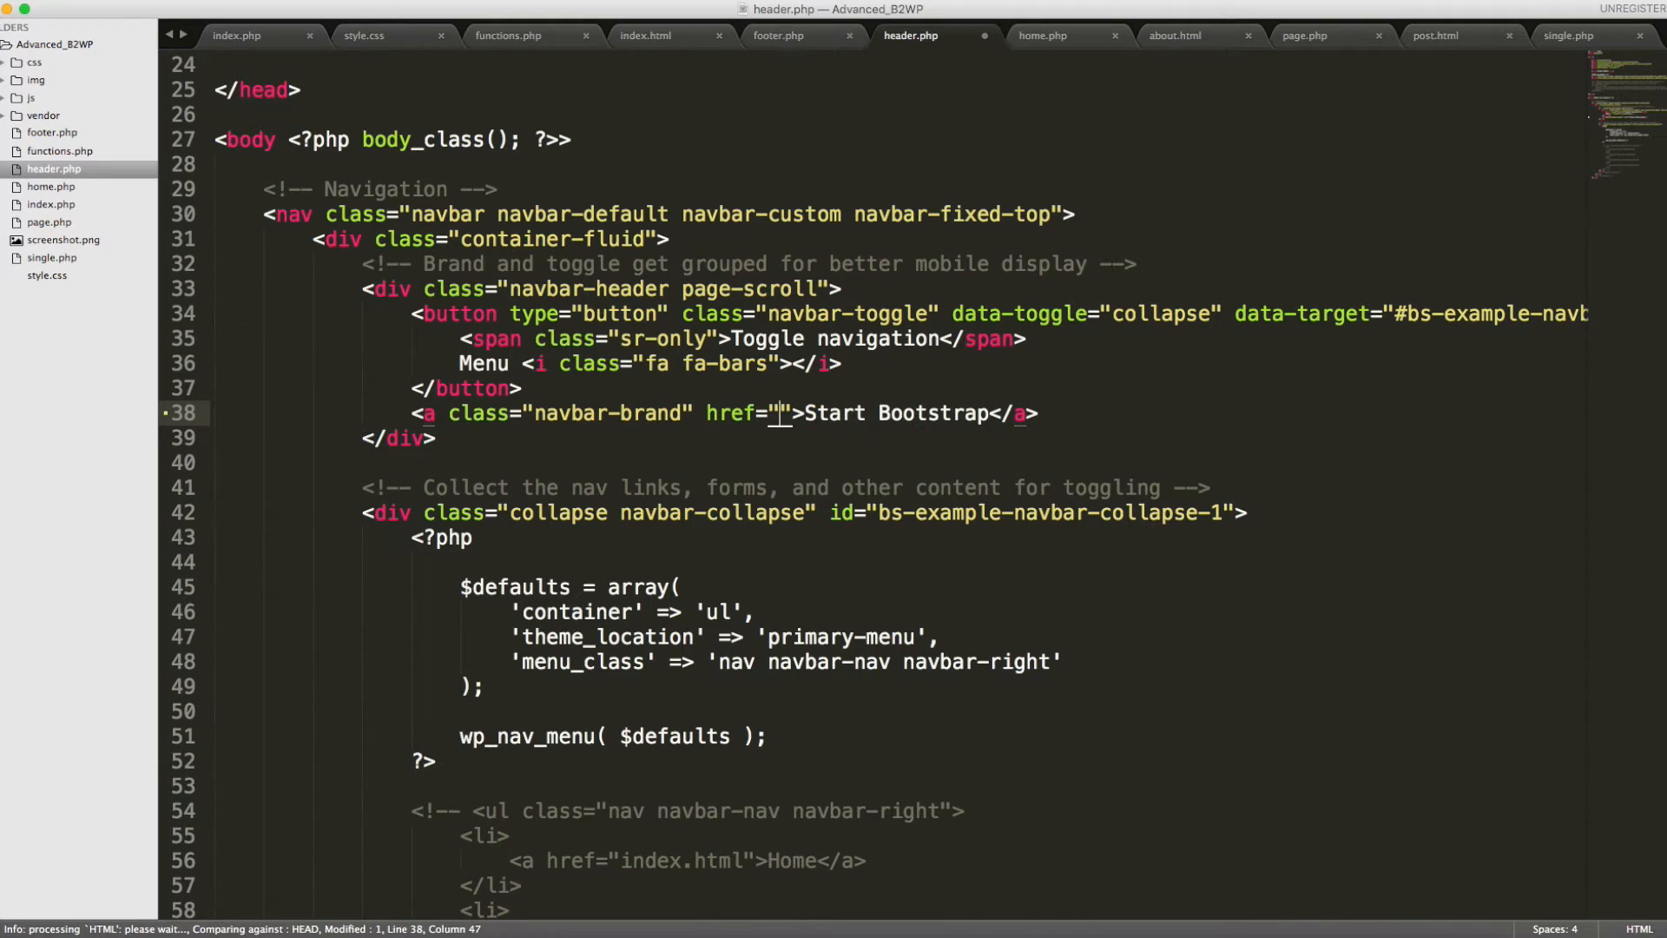
text(<?php)
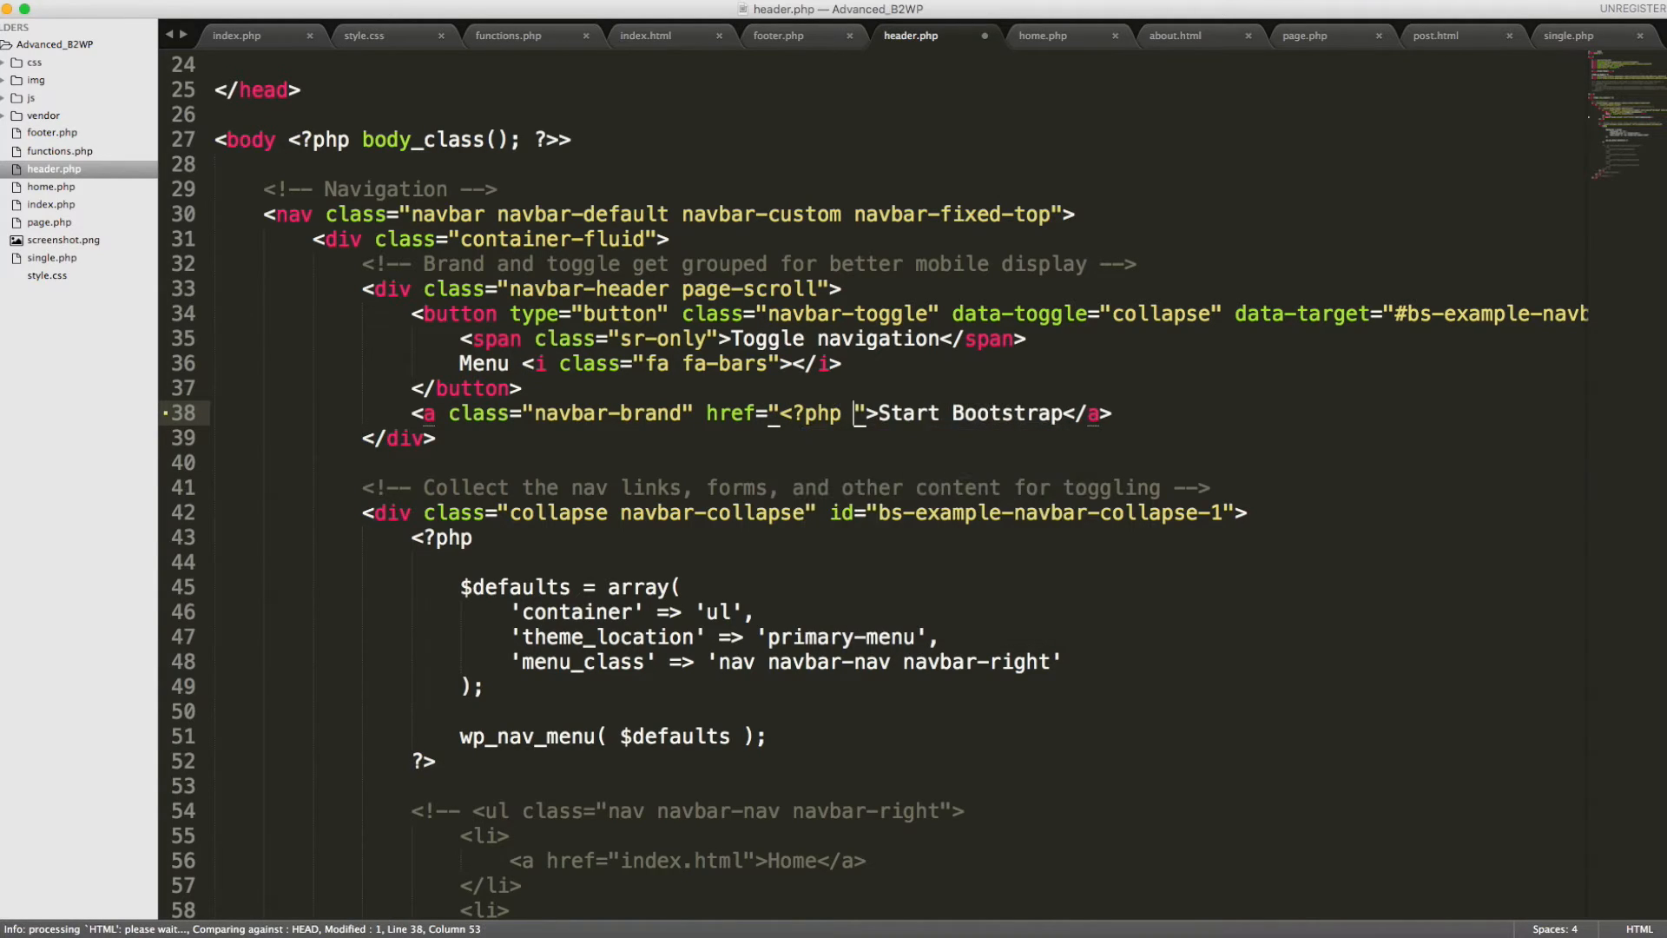
text(?>)
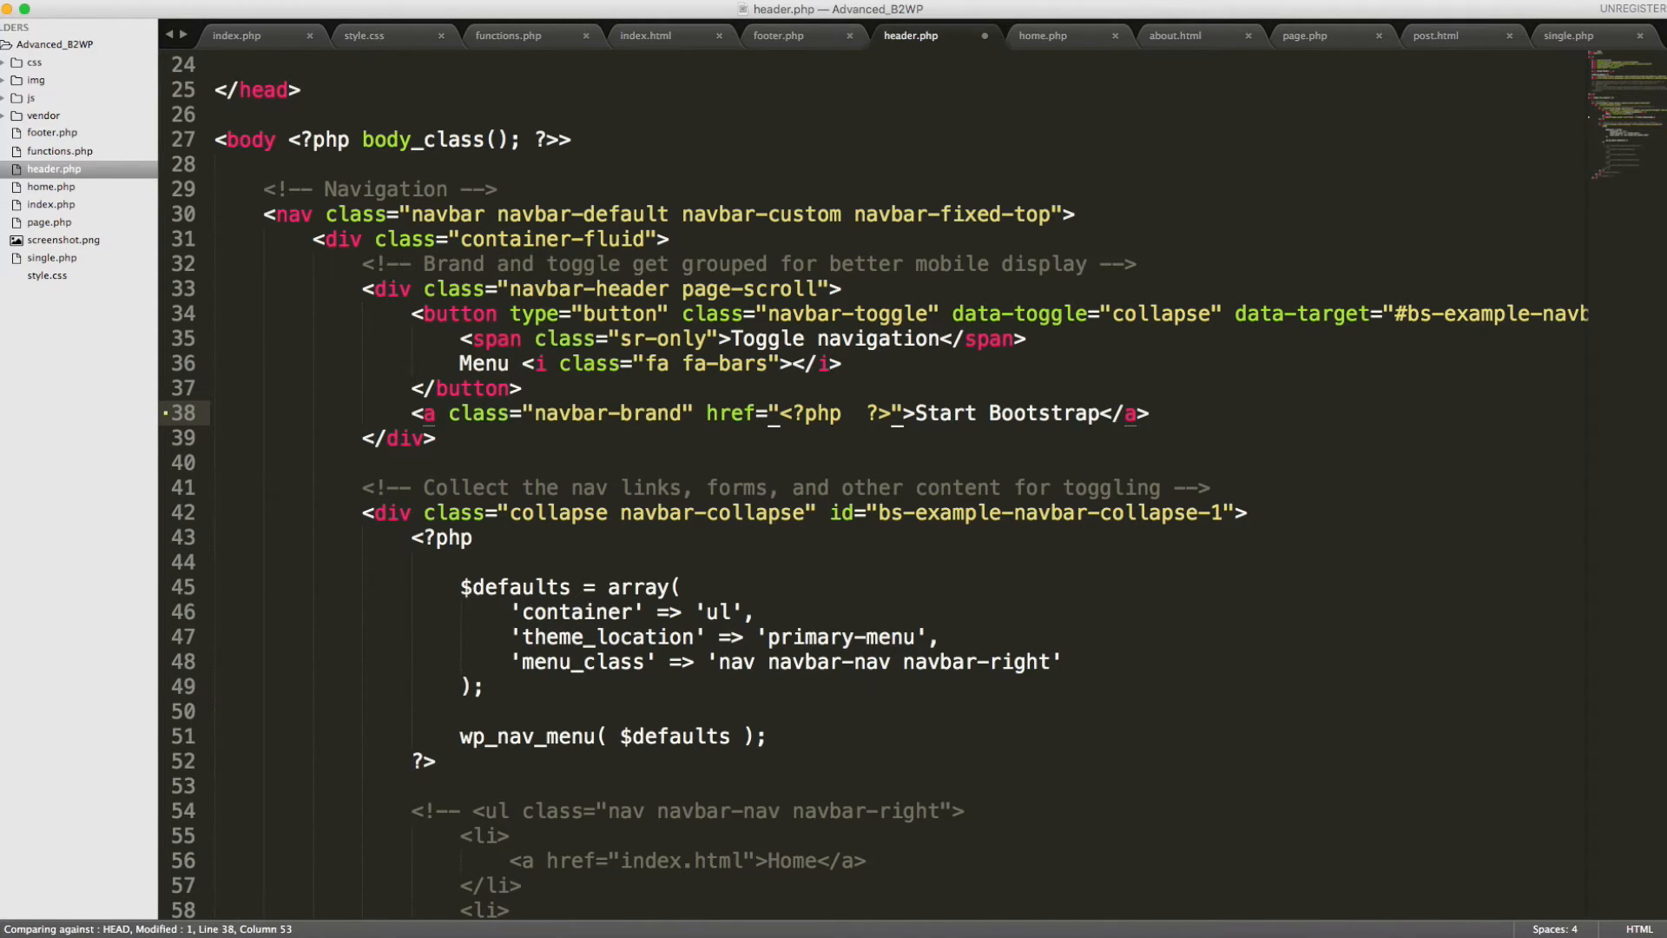
text(echo)
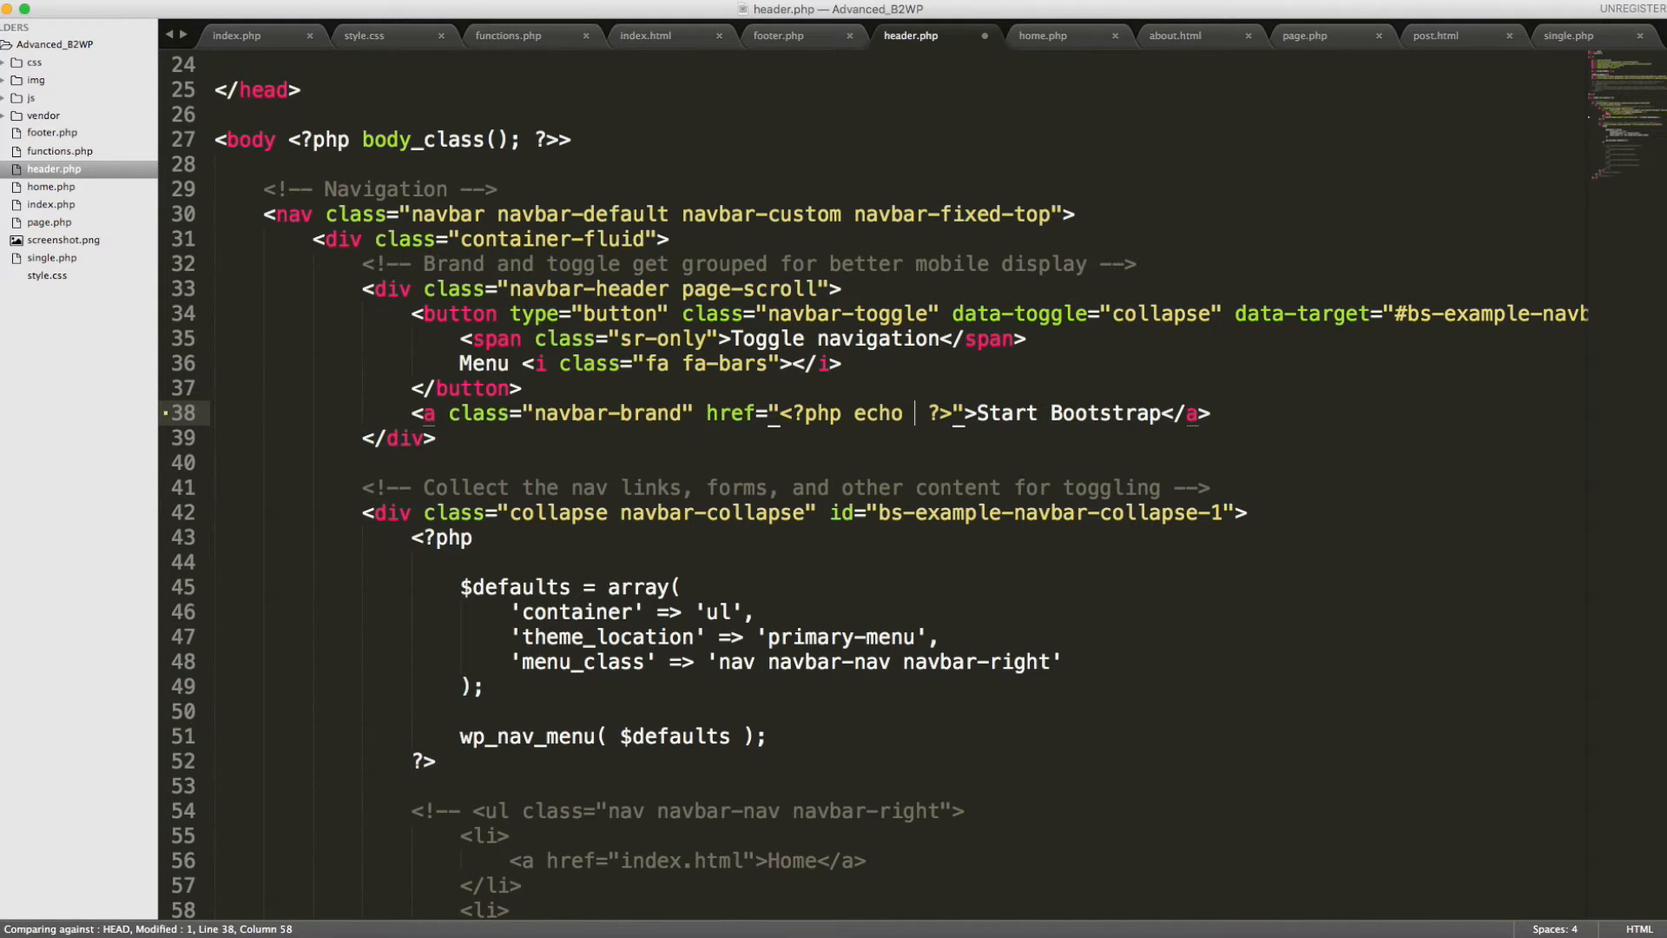
text(get_home)
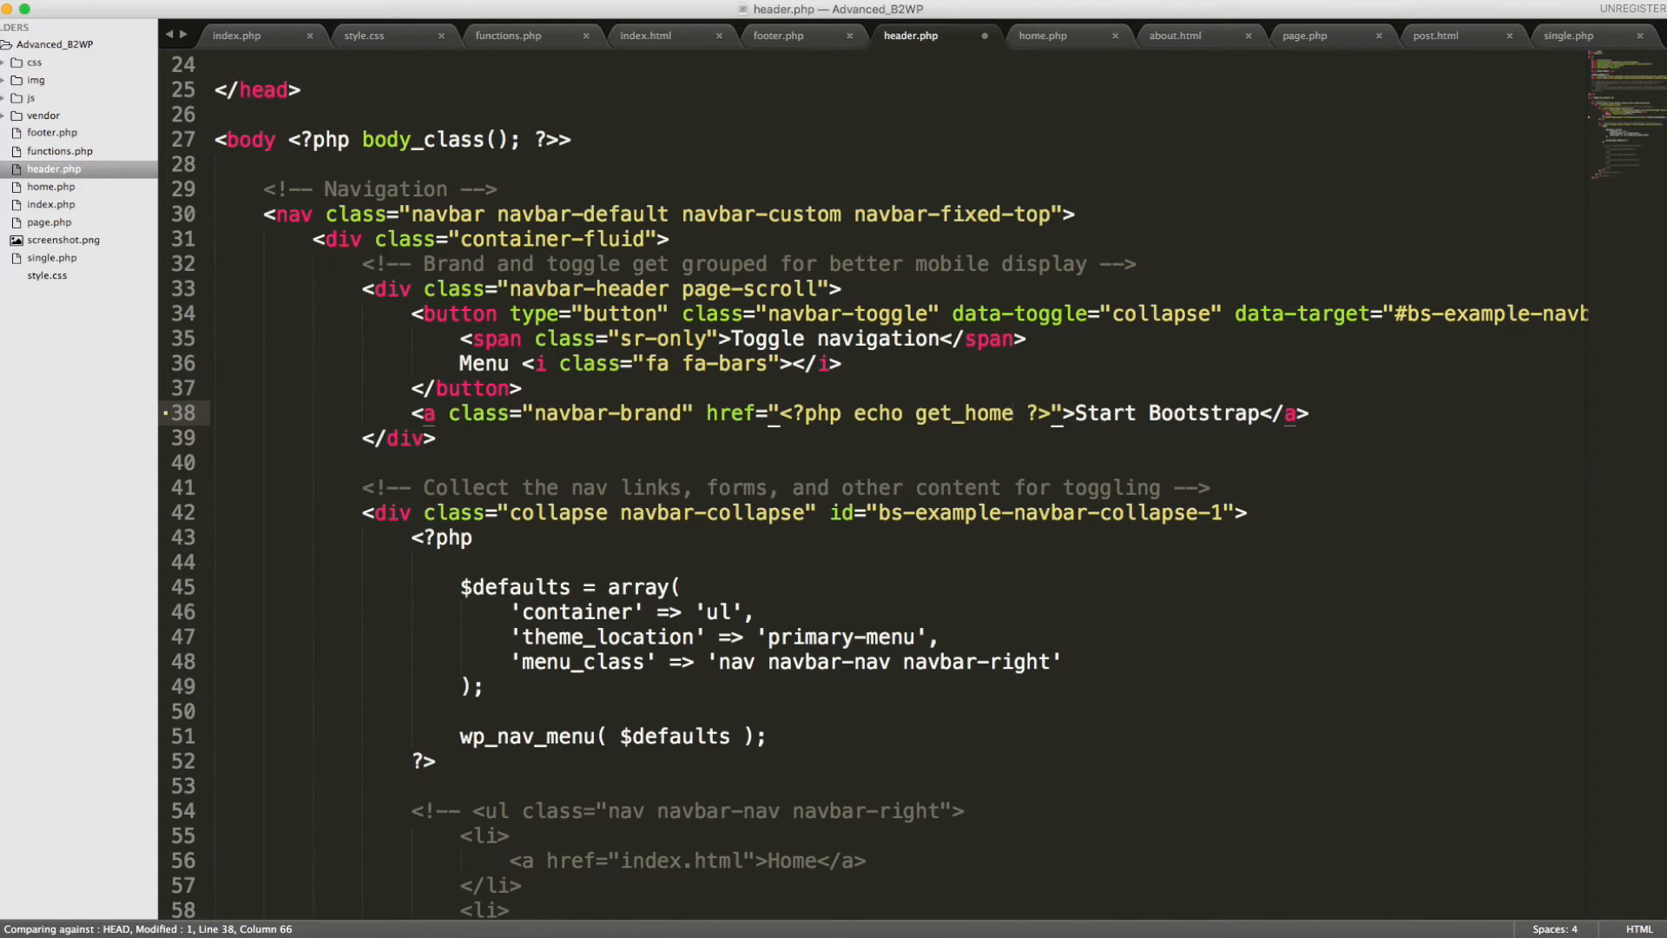
text(_url)
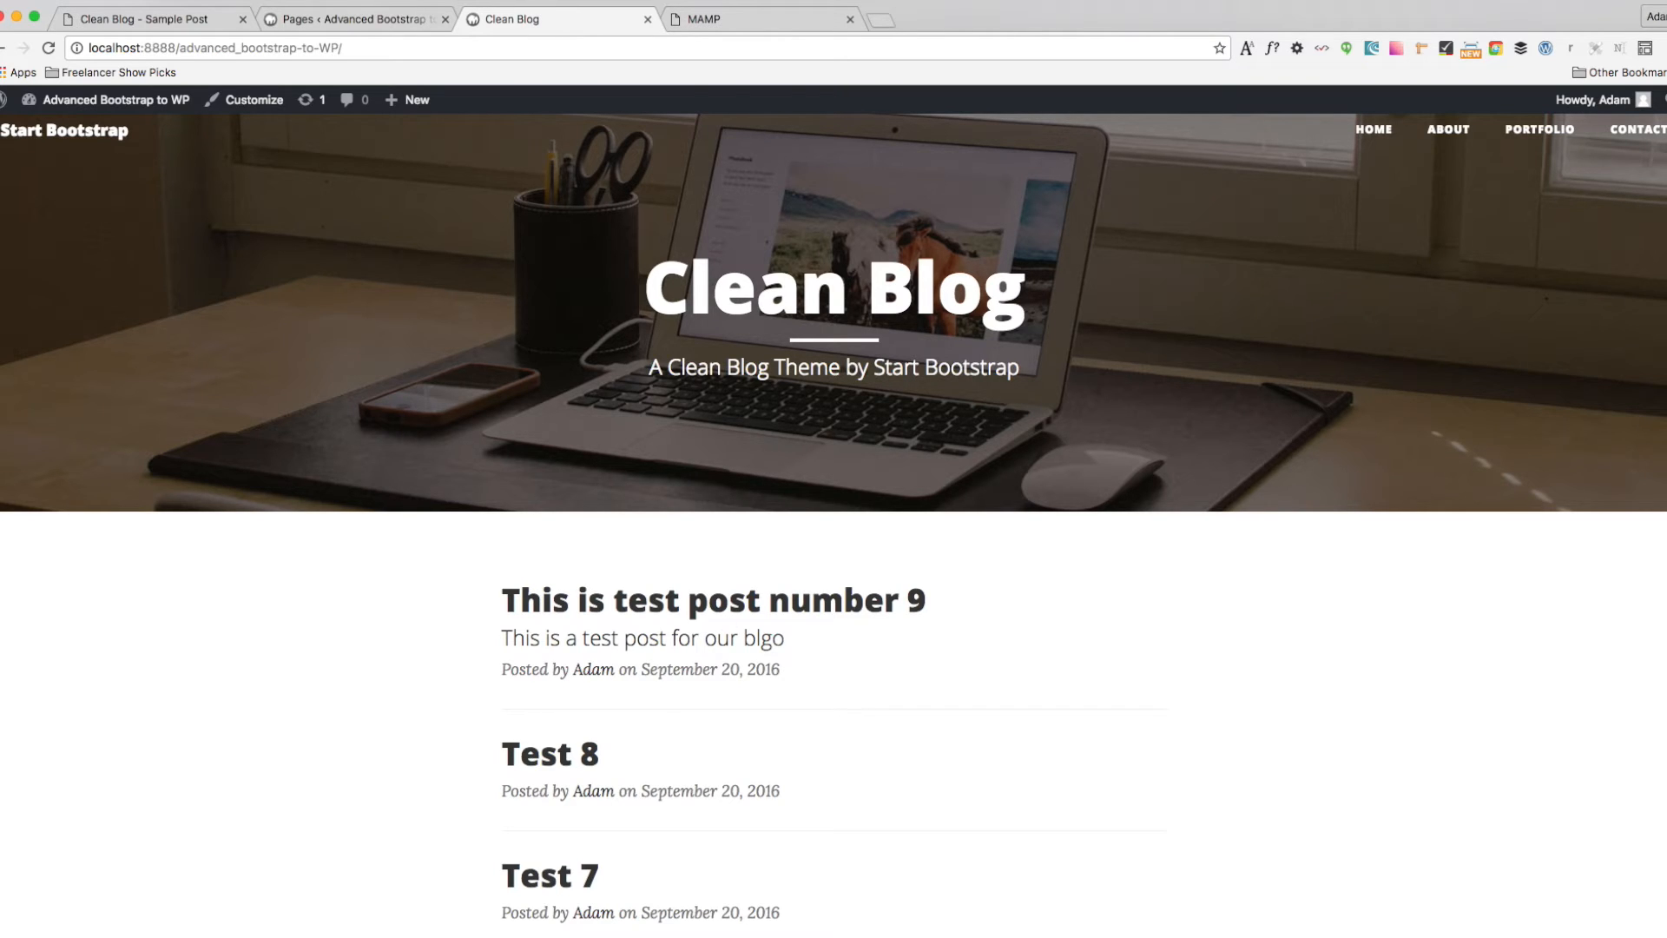
click(1446, 128)
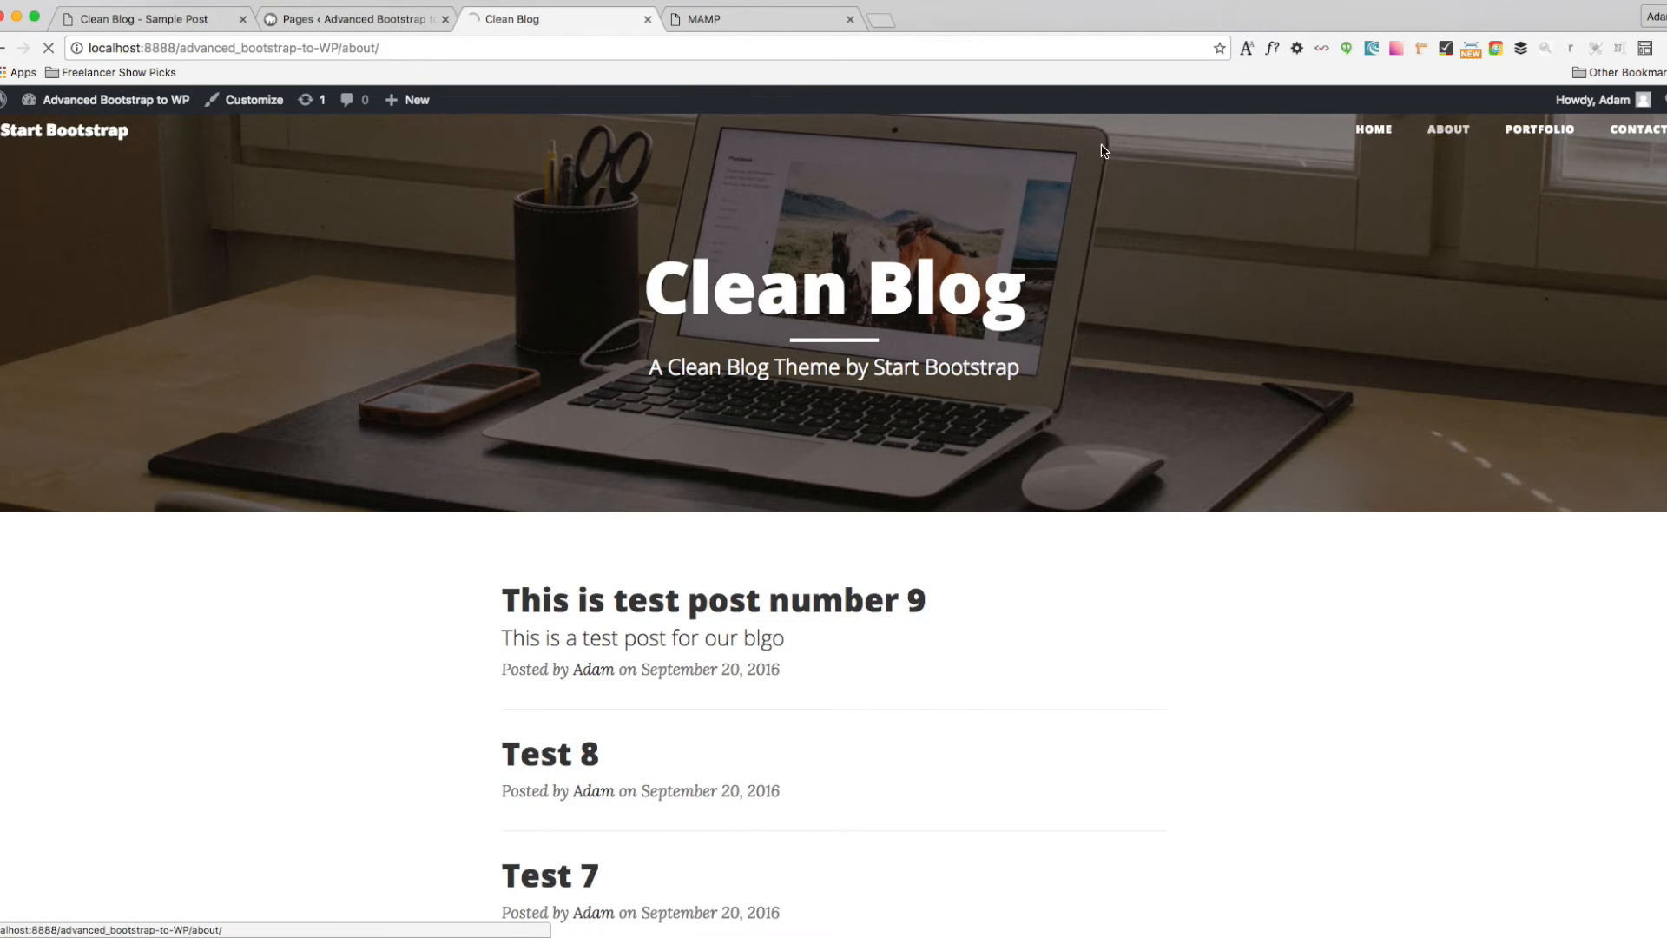
click(1446, 129)
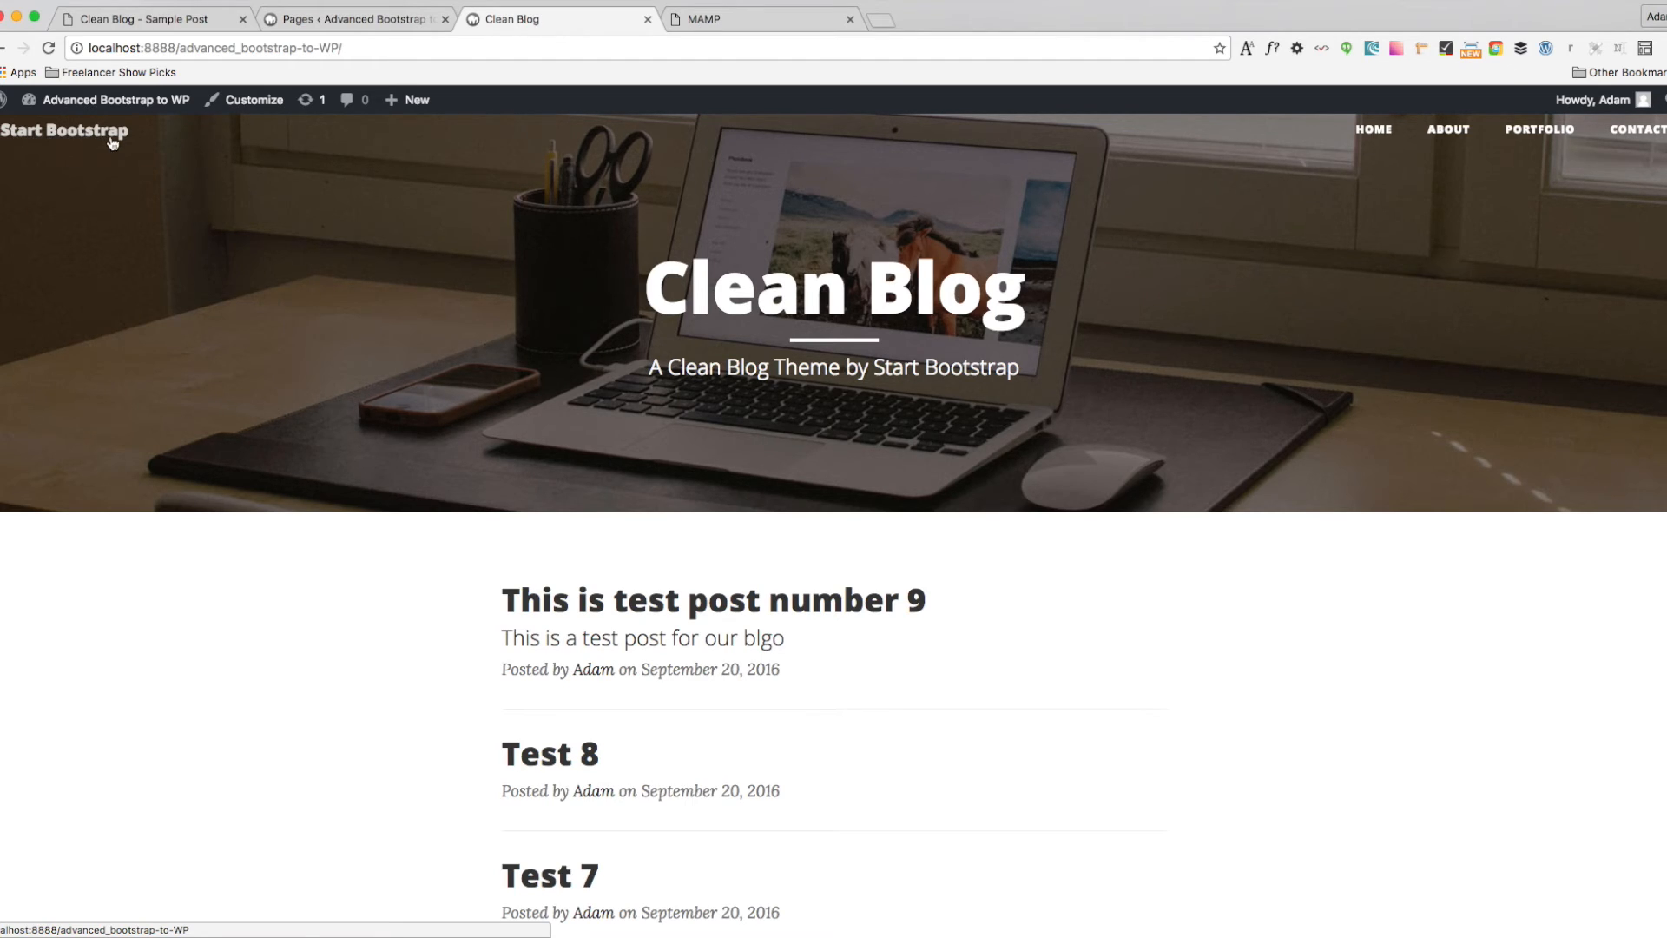
mouse_move(221, 292)
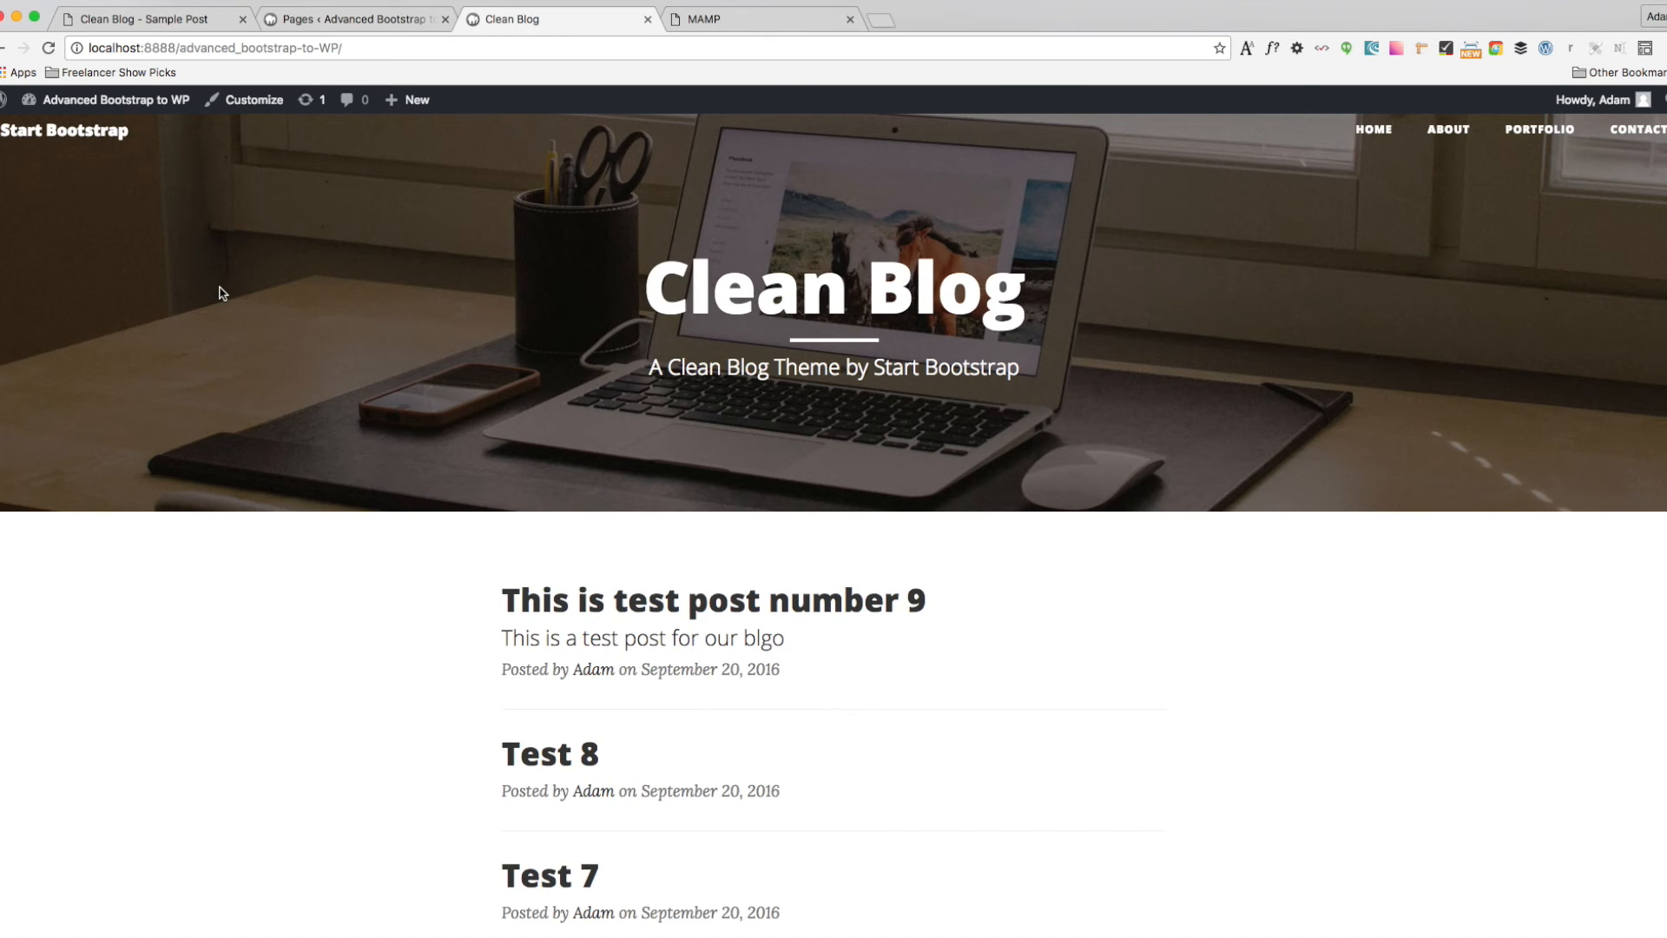